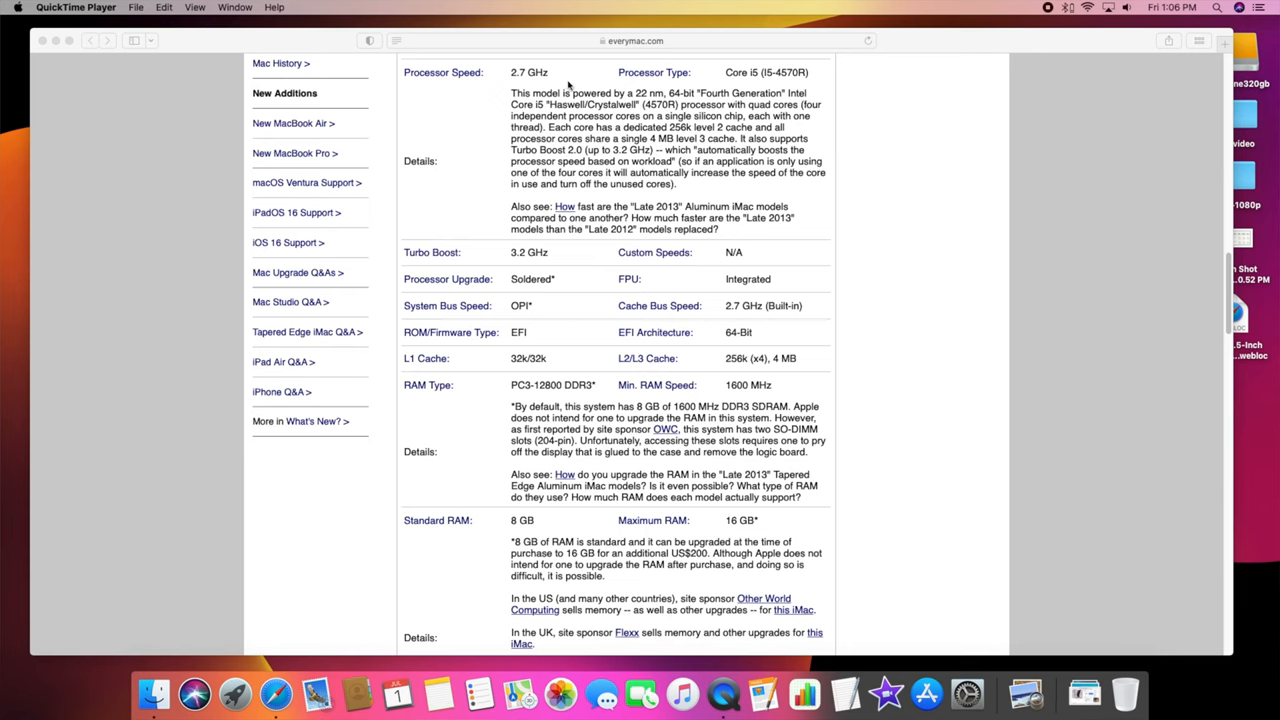
mouse_move(784, 84)
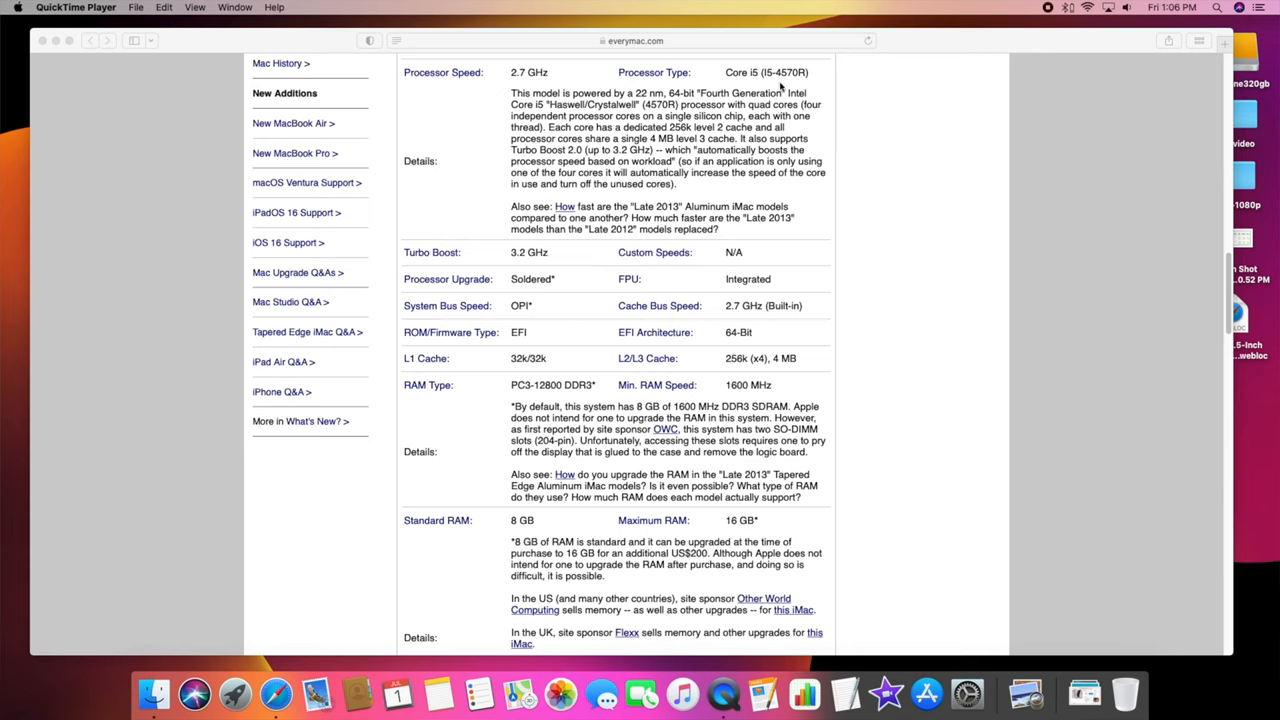
mouse_move(516, 272)
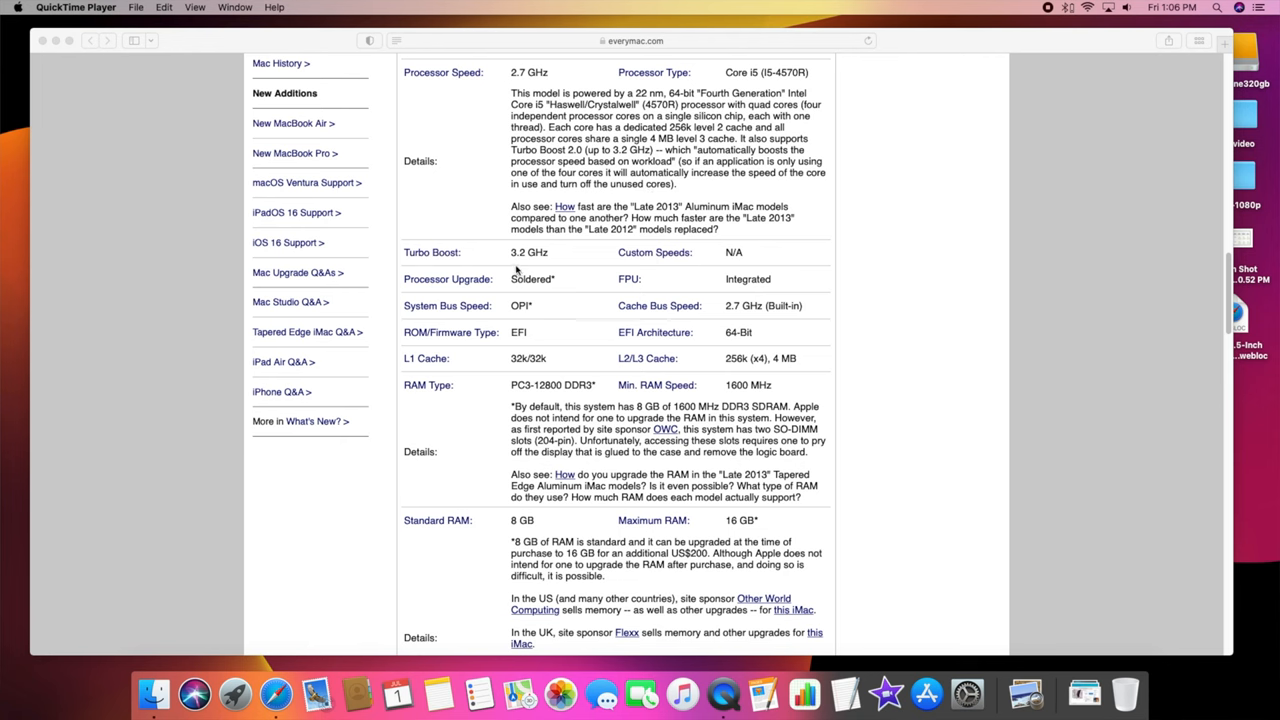
mouse_move(614, 340)
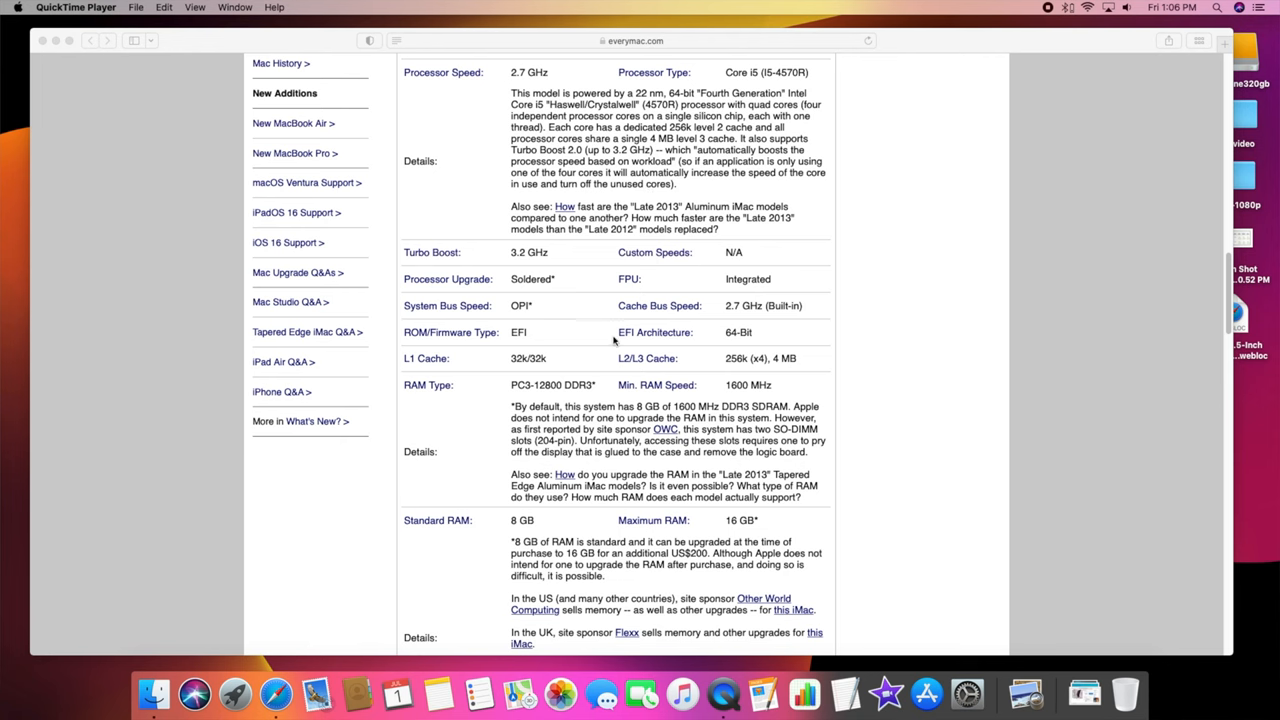
mouse_move(770, 404)
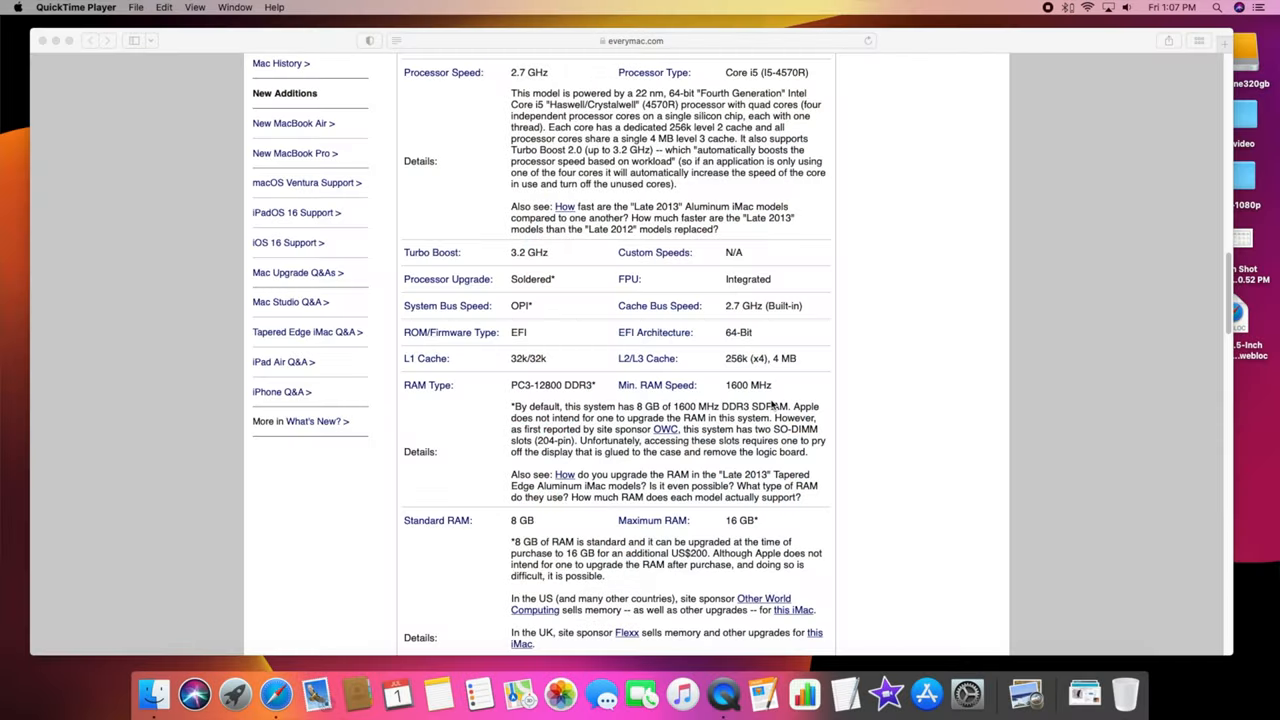
mouse_move(568, 392)
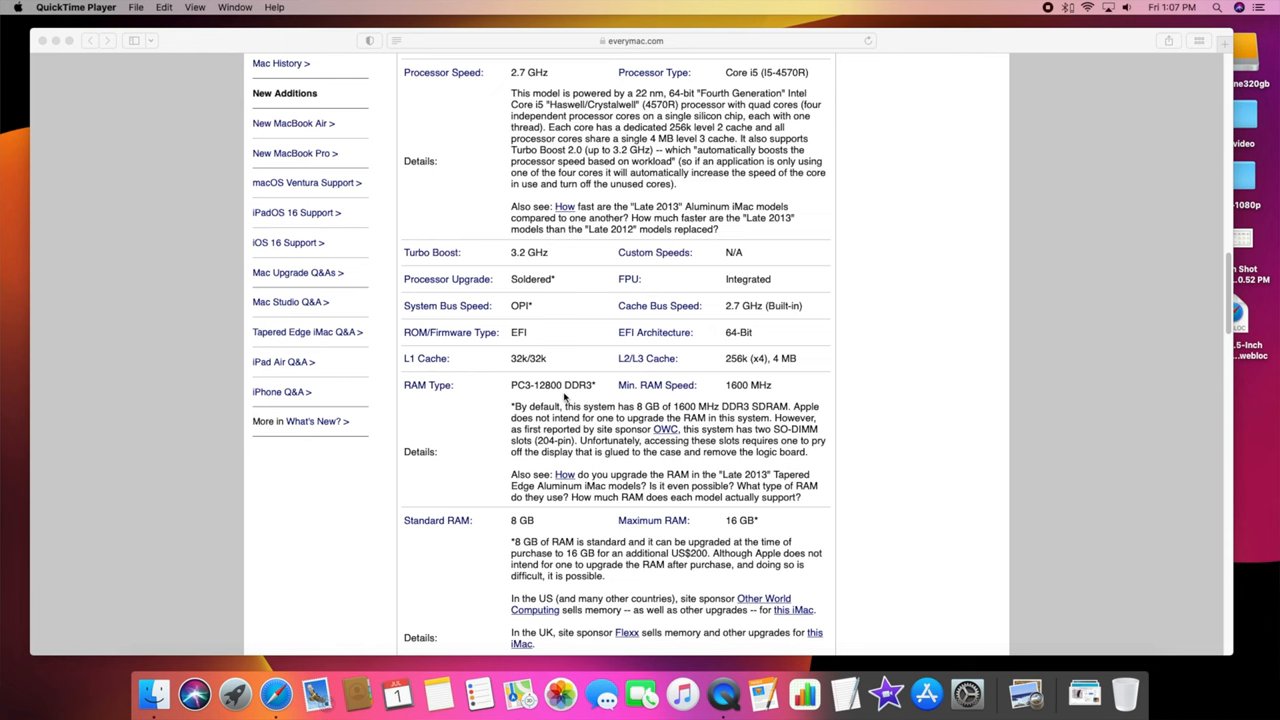
Scroll the EveryMac spec page down to the Standard RAM and Maximum RAM rows
scroll("down", 3)
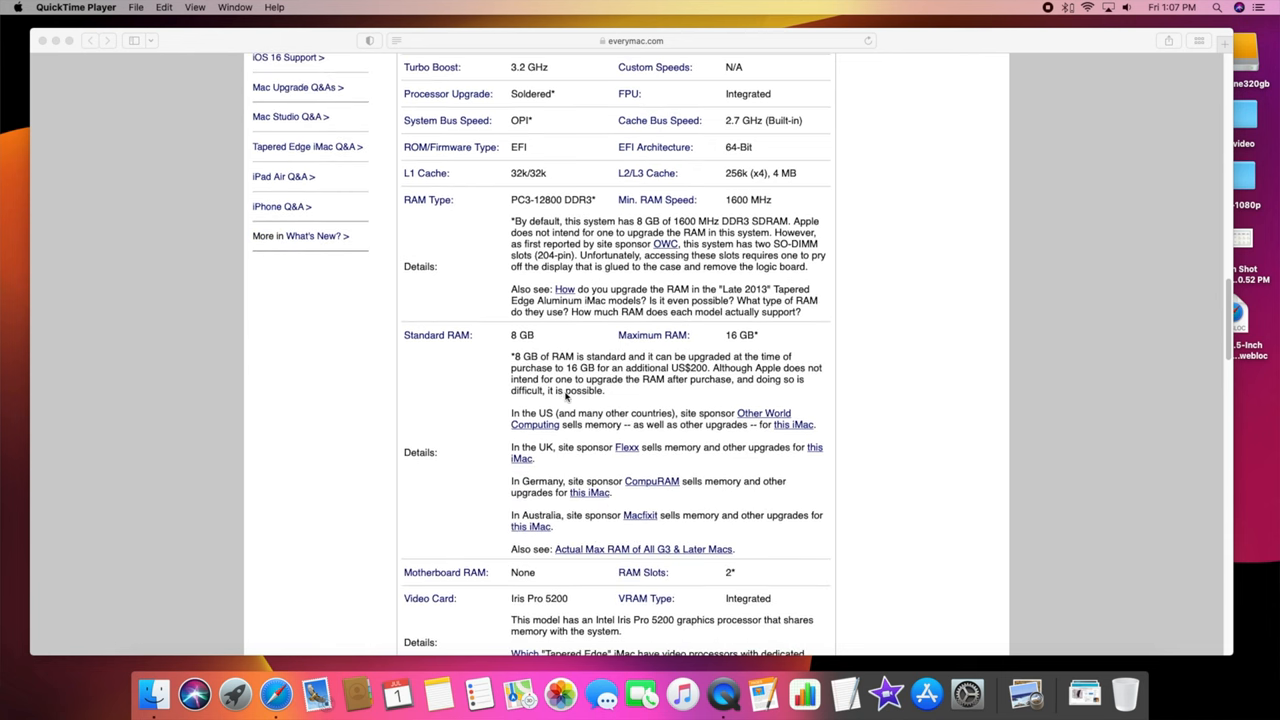
scroll("down", 3)
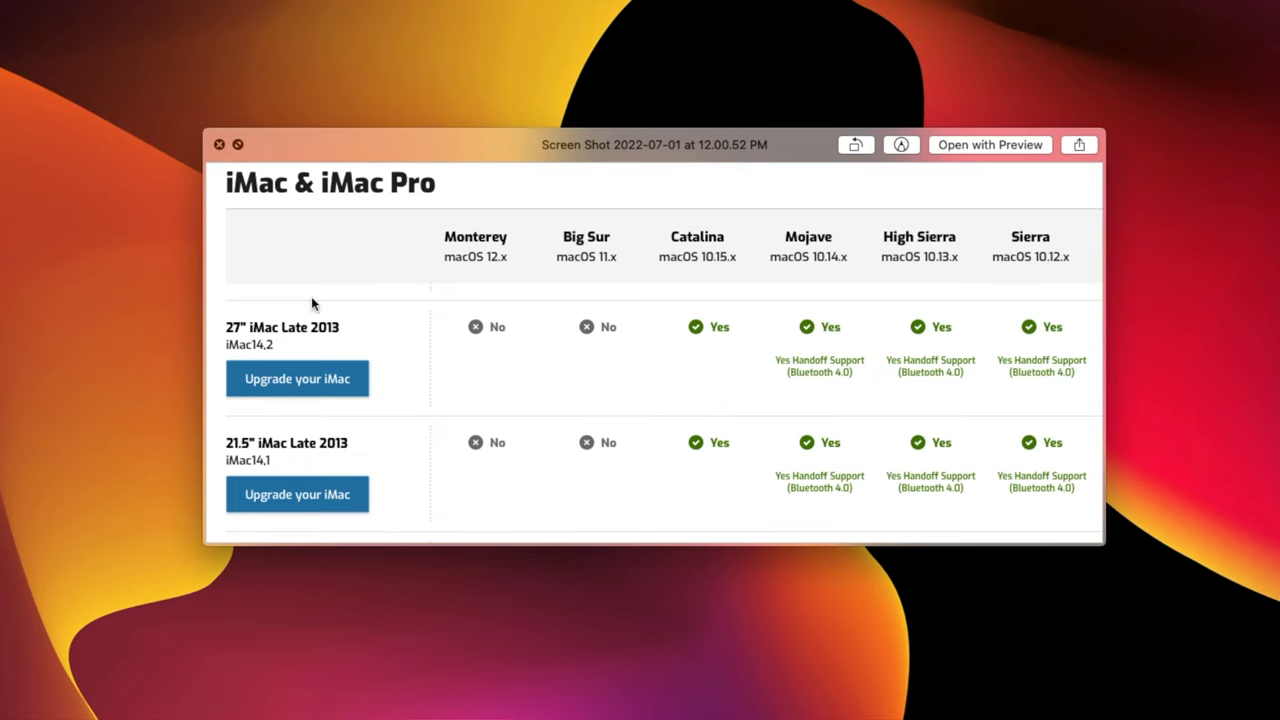
mouse_move(392, 356)
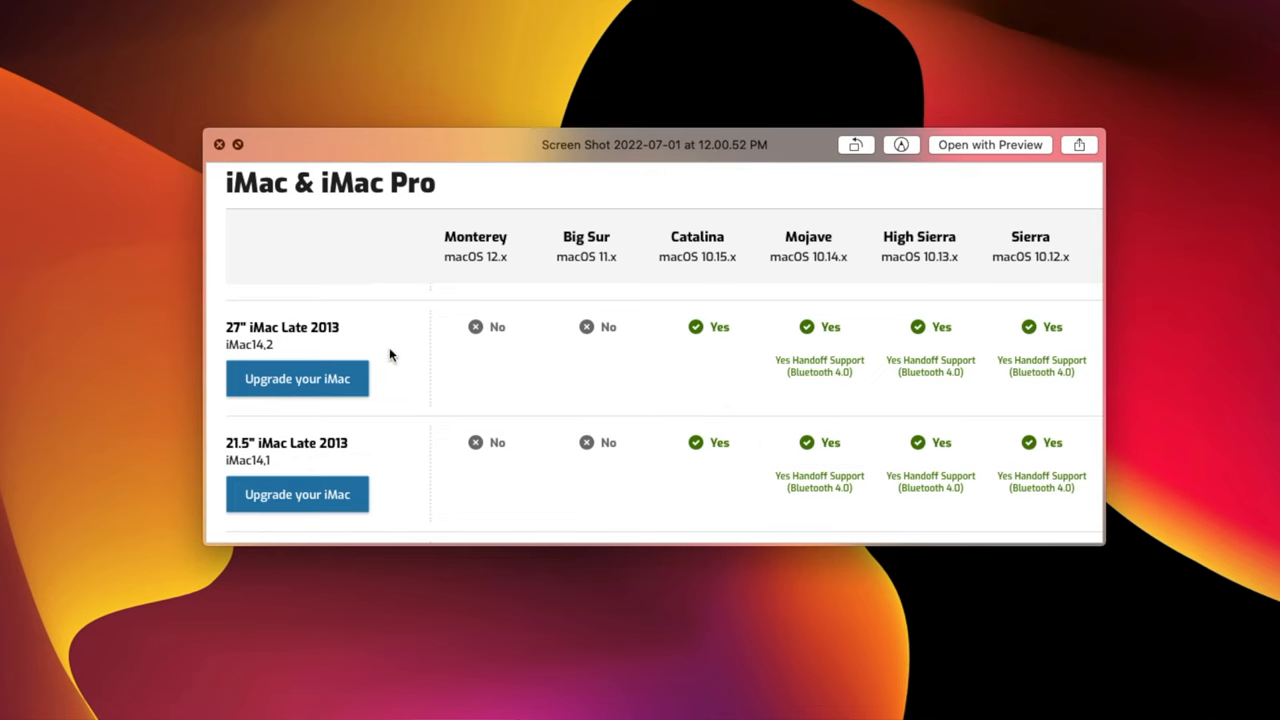
mouse_move(748, 350)
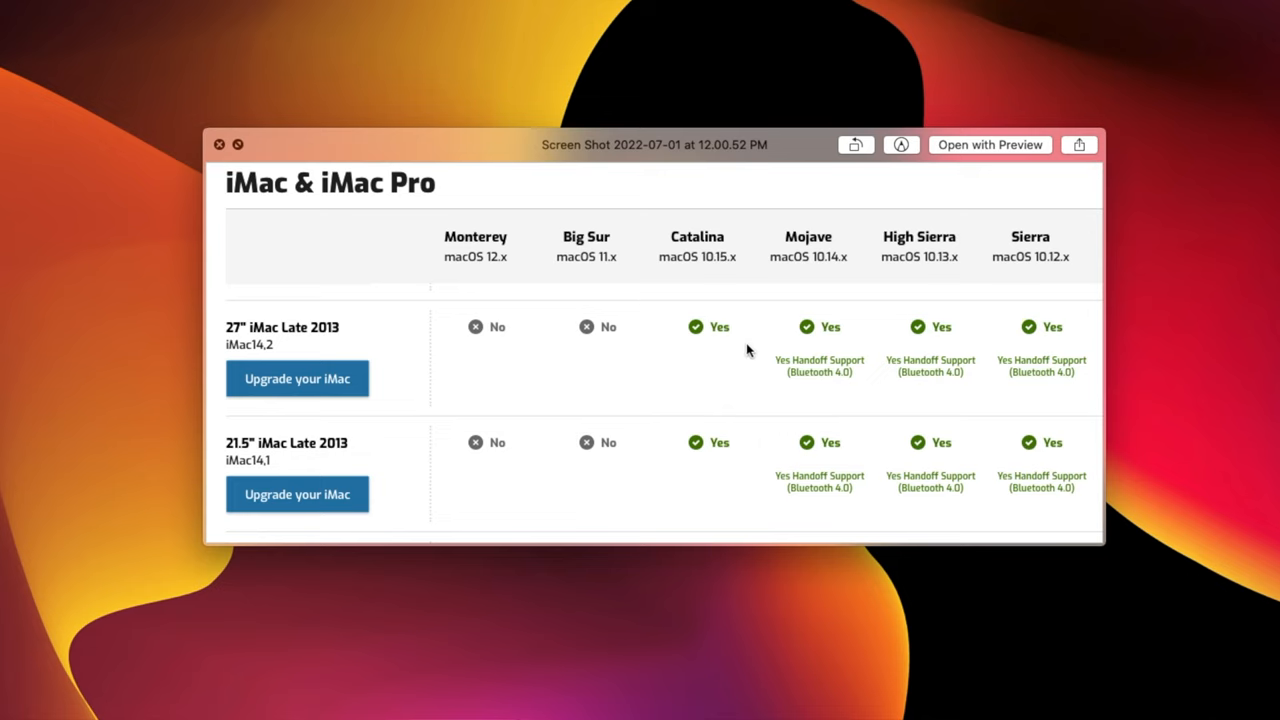
mouse_move(192, 434)
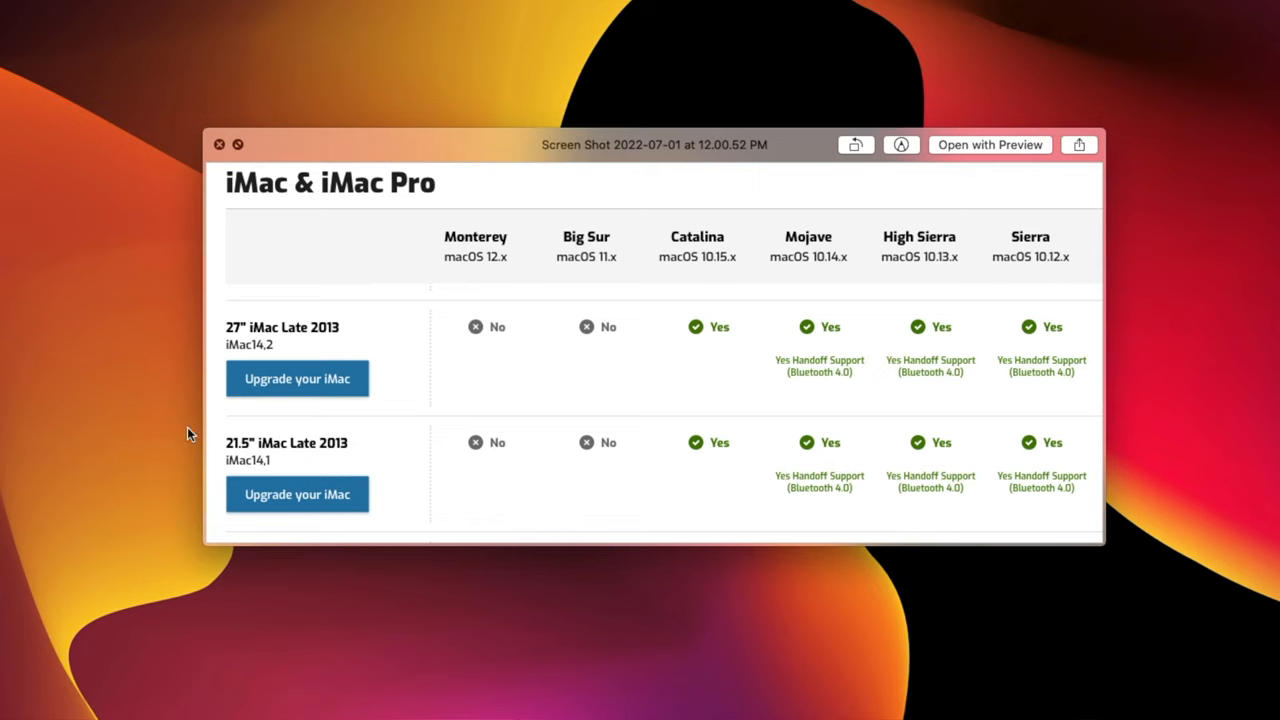
mouse_move(696, 448)
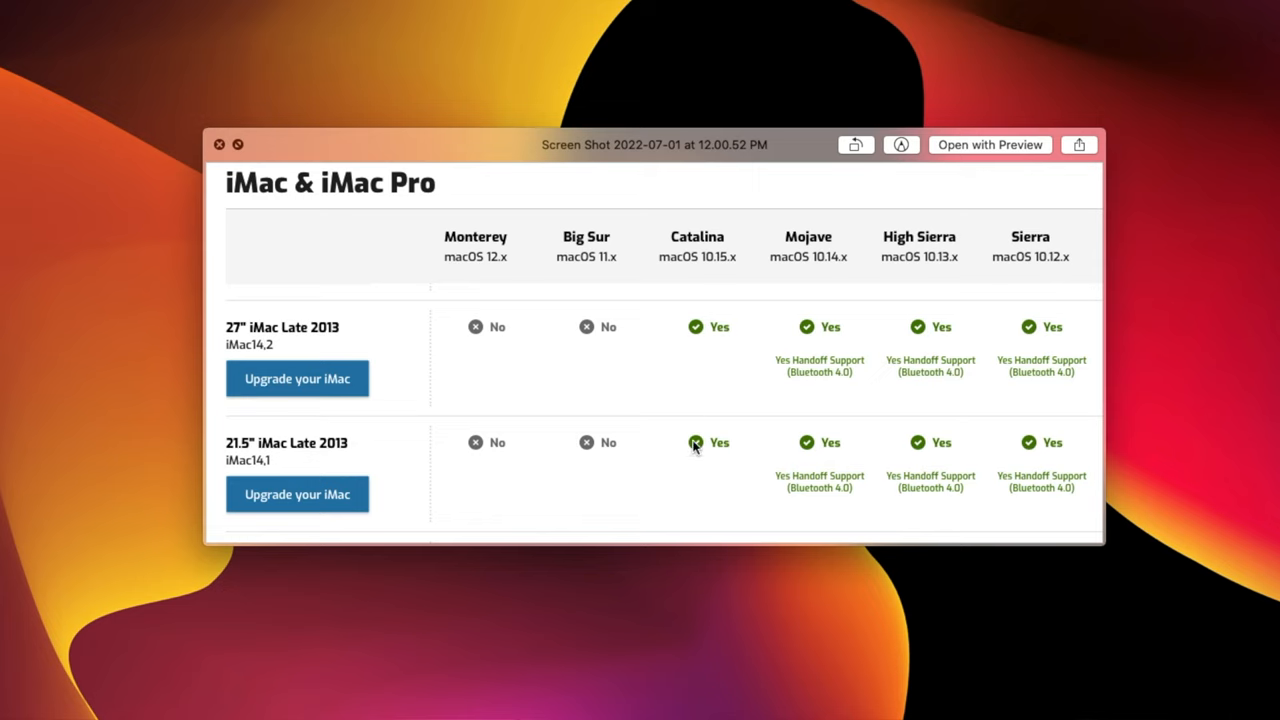
mouse_move(684, 244)
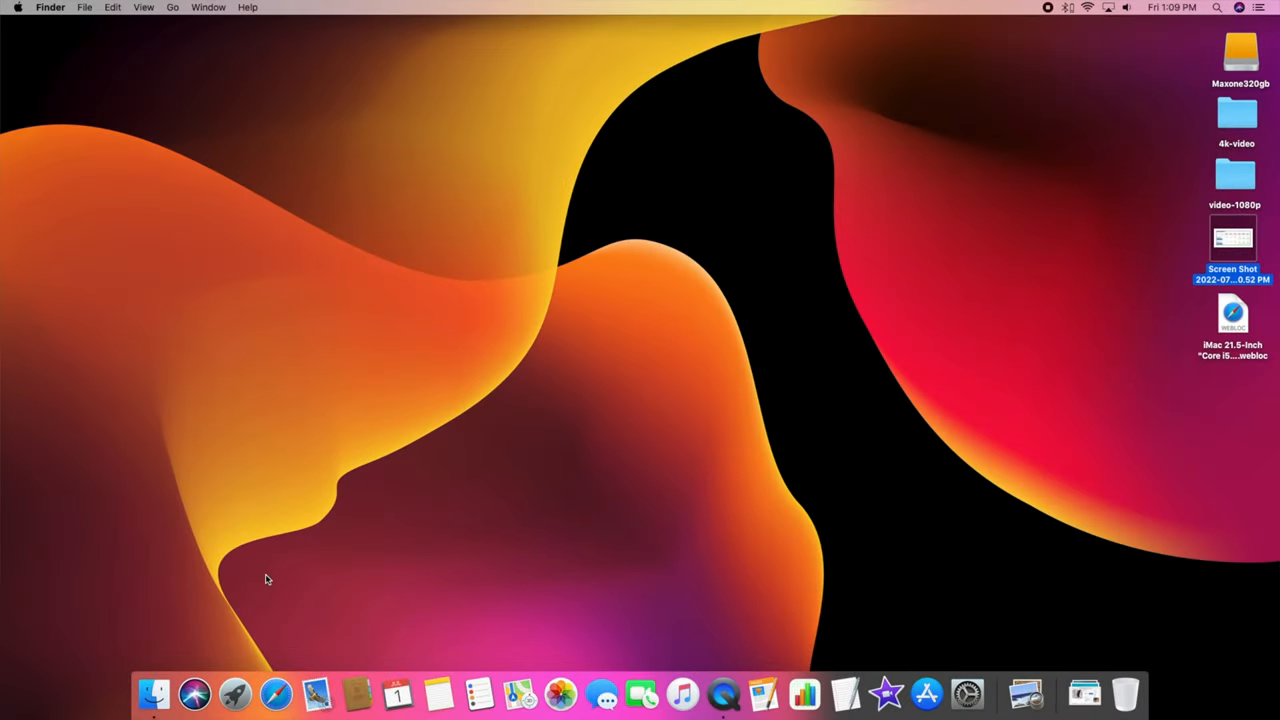
mouse_move(440, 264)
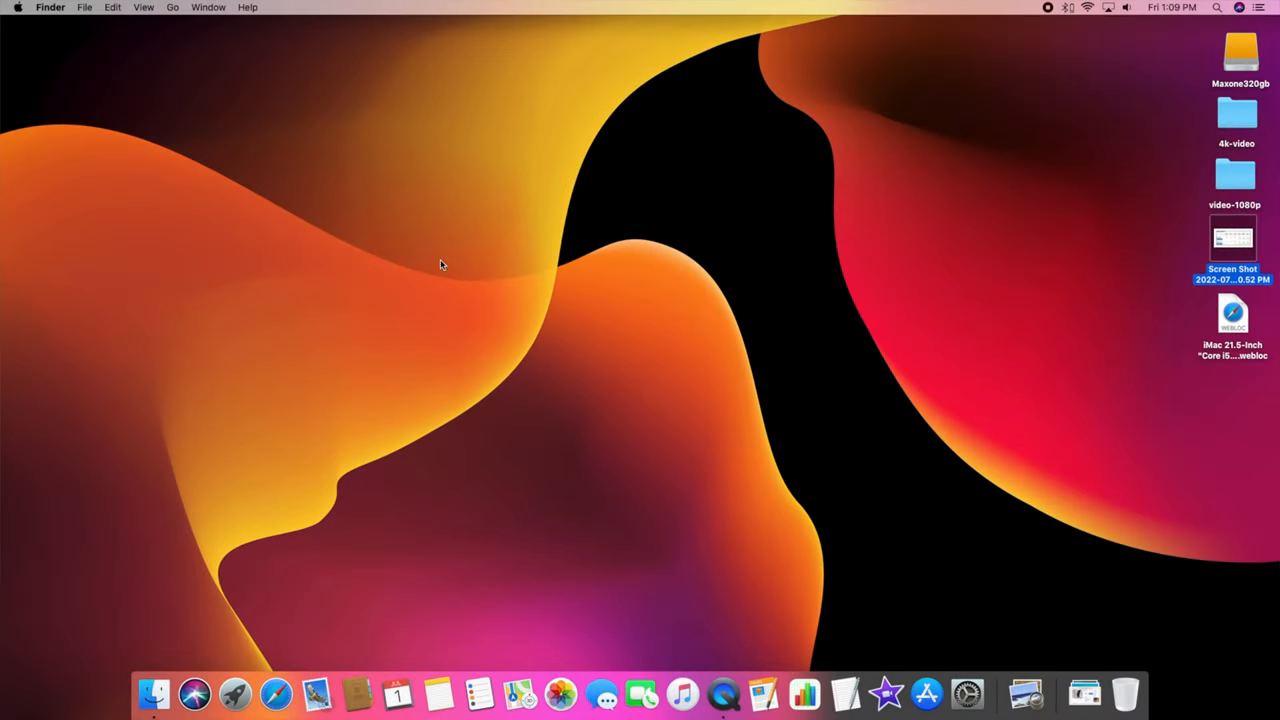
mouse_move(276, 692)
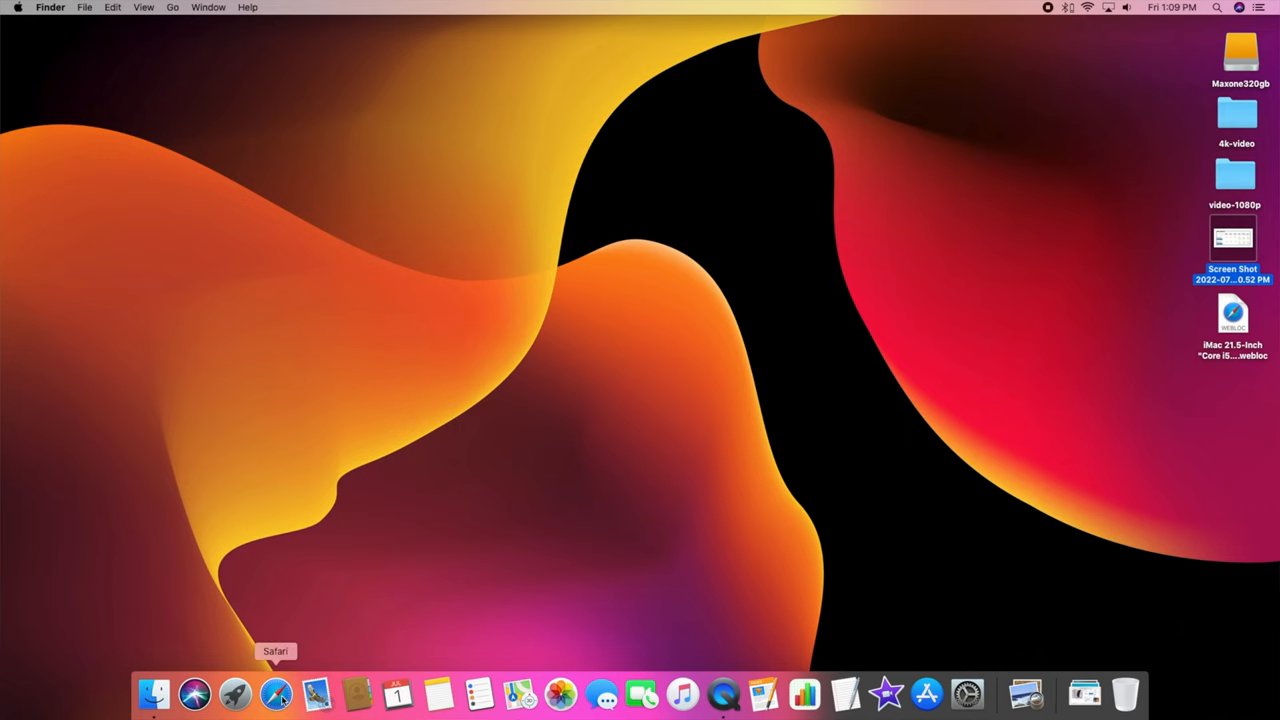
Launch Safari, go to youtube.com and start the Intense Black 12K HDR video
left_click(276, 692)
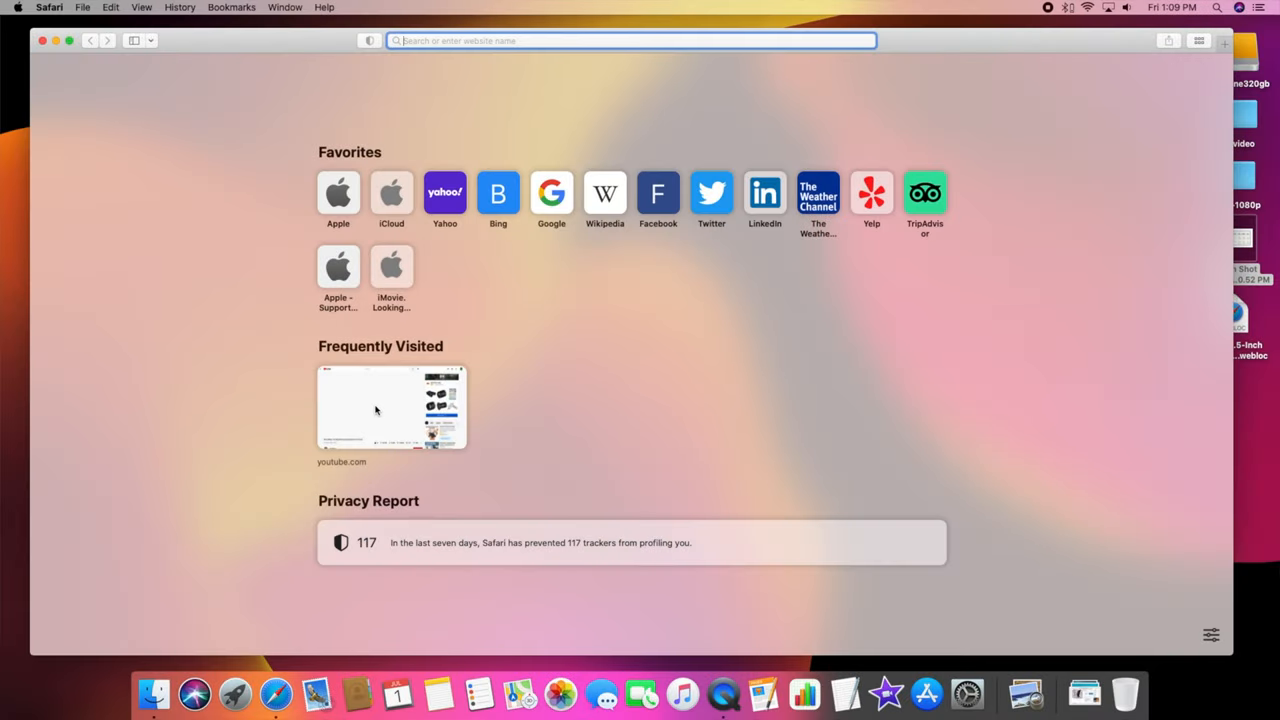
left_click(392, 406)
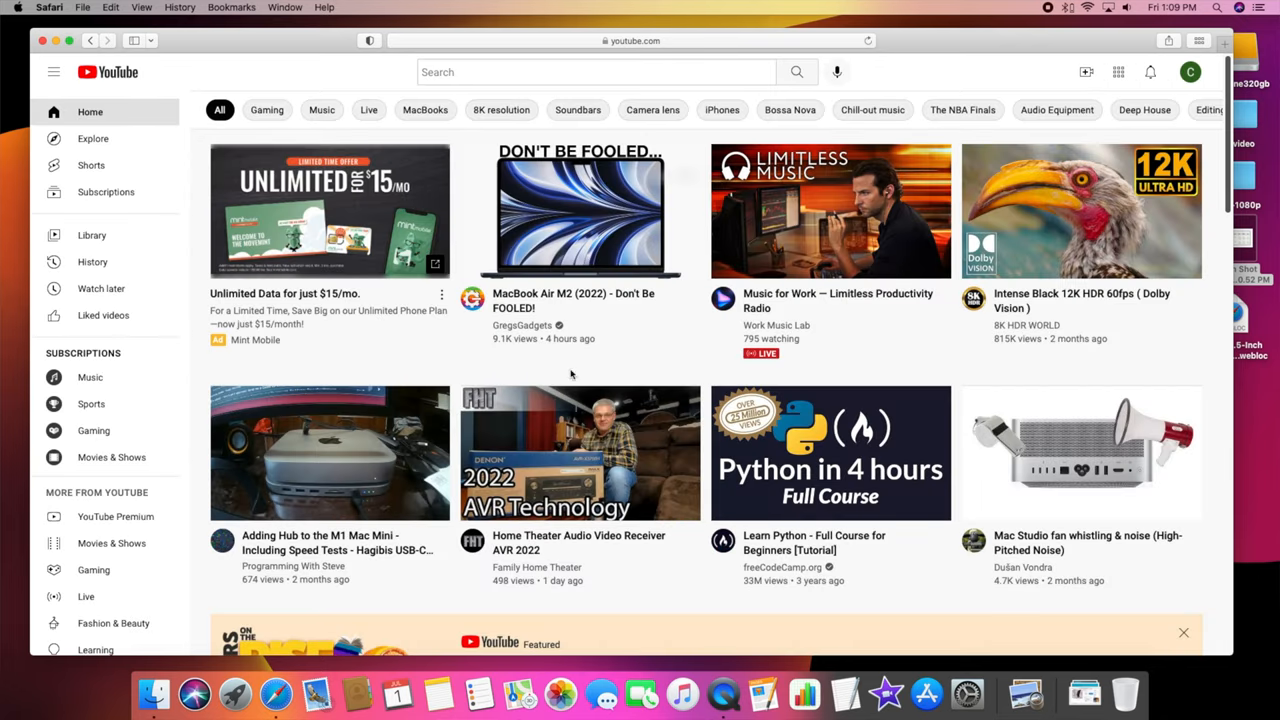
left_click(1128, 8)
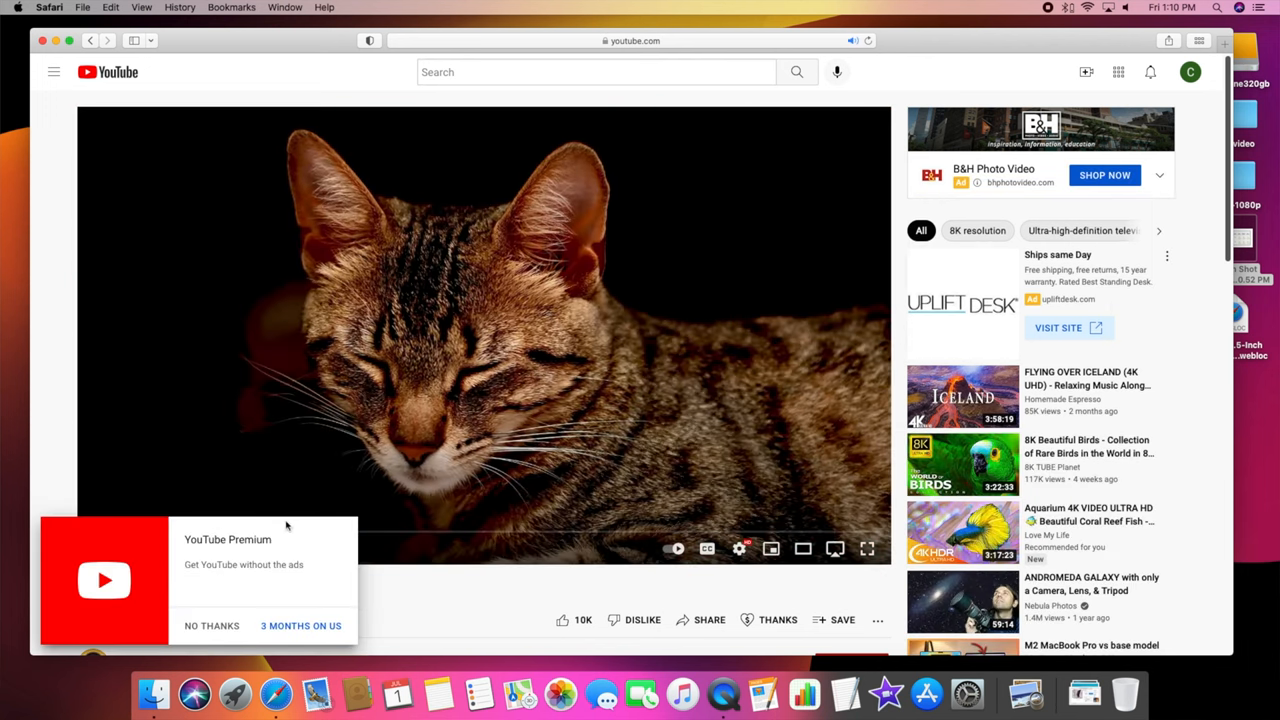
Dismiss the YouTube Premium offer, play Flying Over Iceland 4K, then quit Safari
left_click(212, 624)
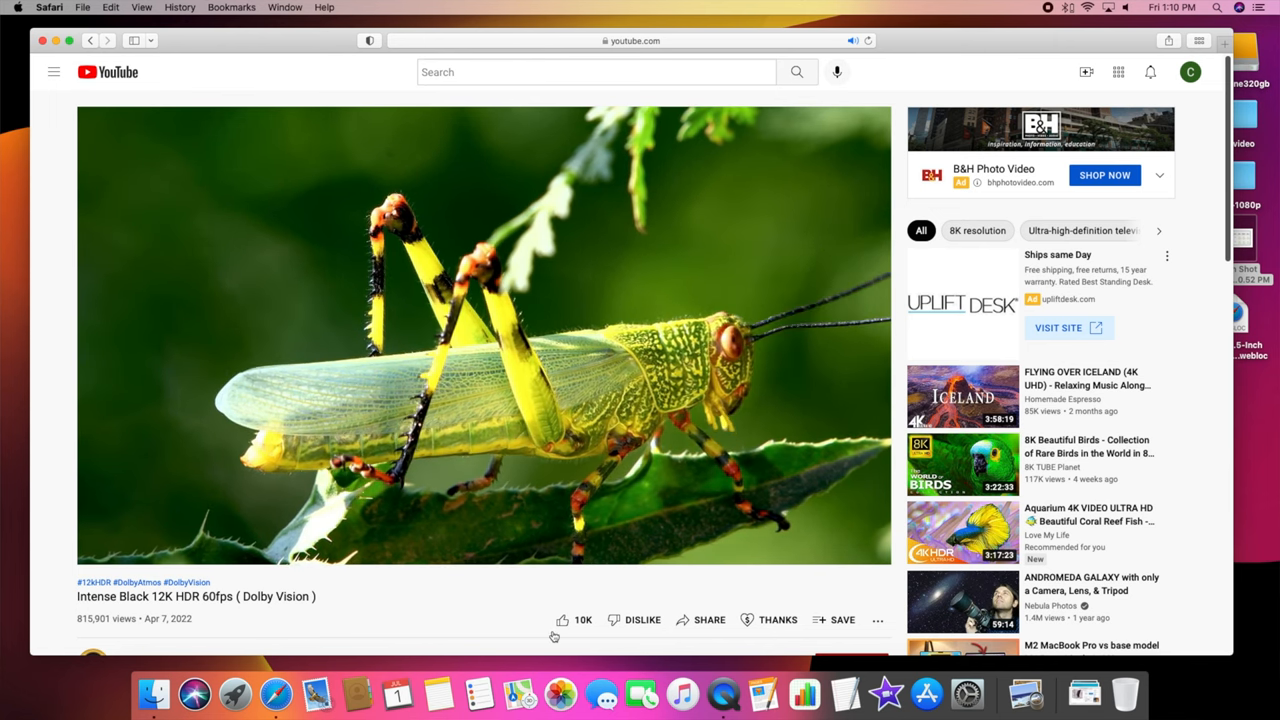
left_click(960, 396)
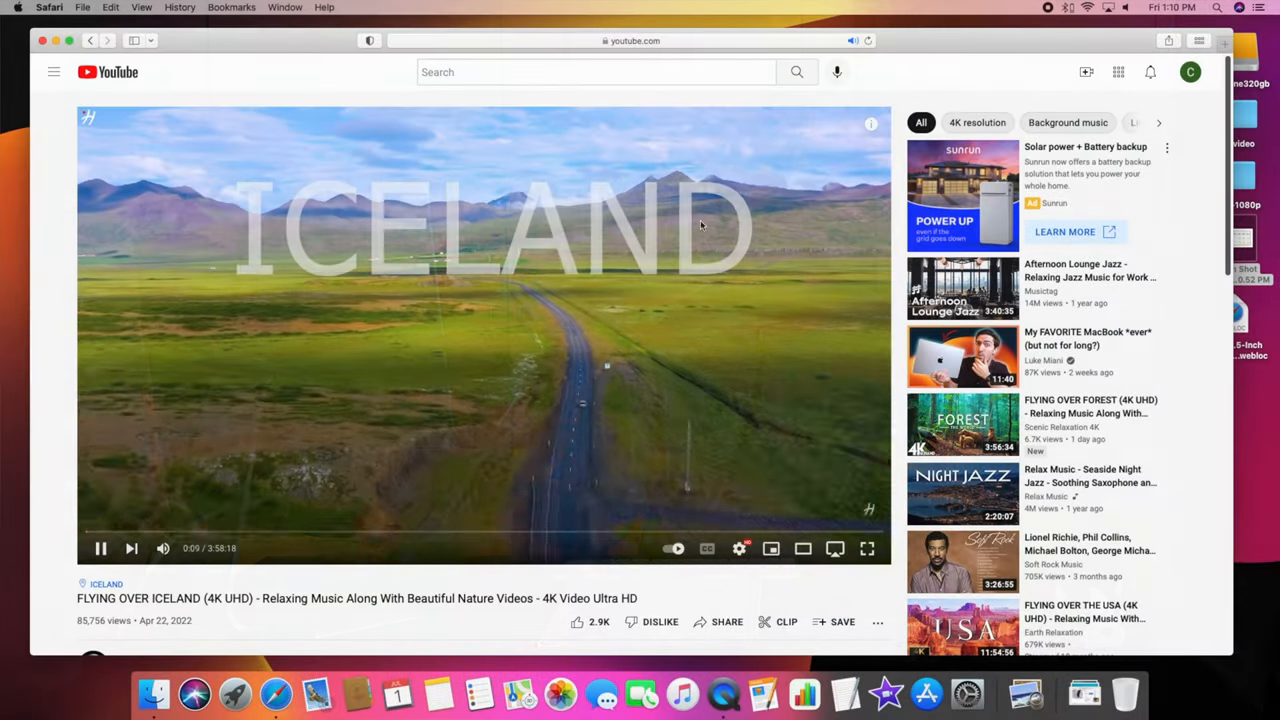
left_click(868, 548)
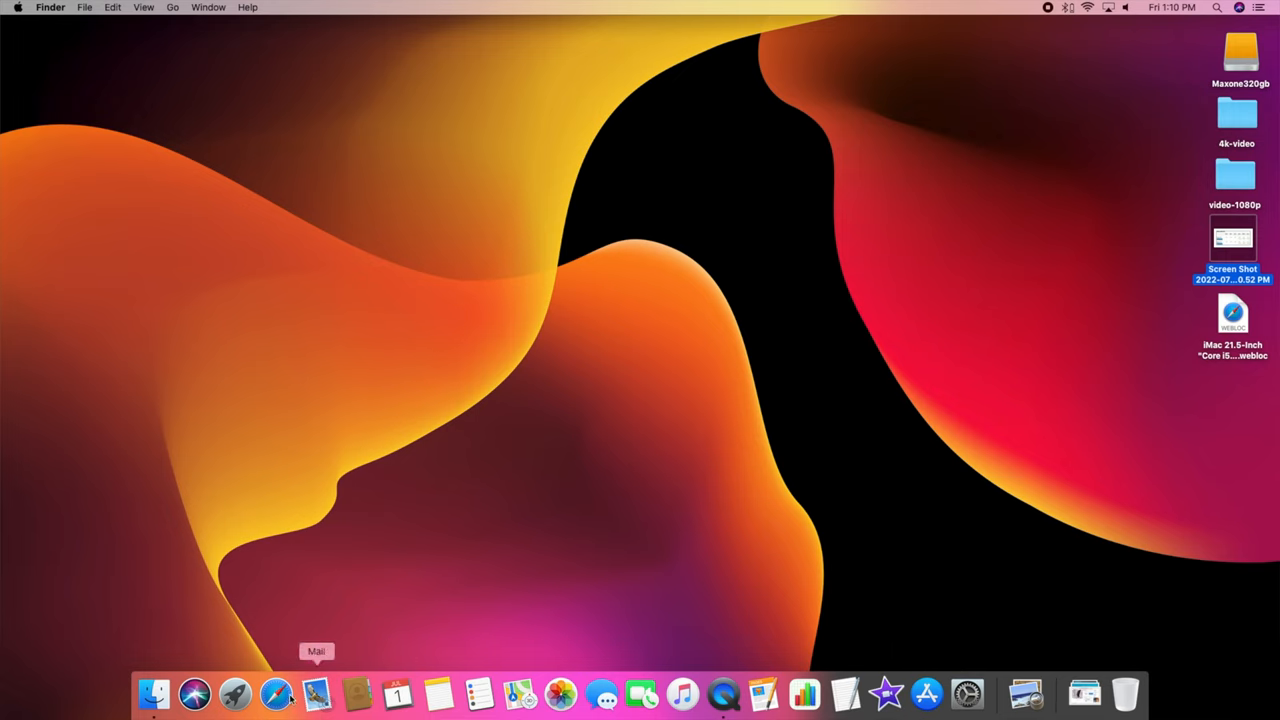
mouse_move(764, 692)
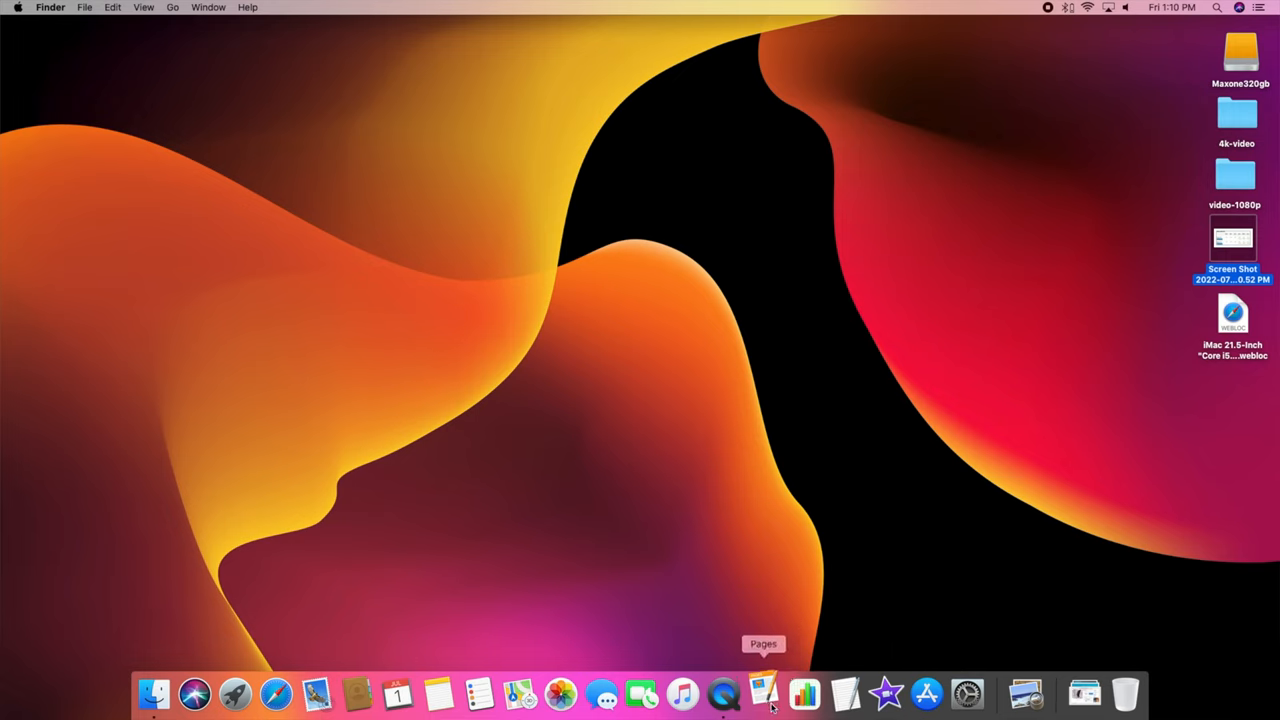
Launch Pages, create a Contemporary Resume document from the template, then quit Pages
left_click(764, 692)
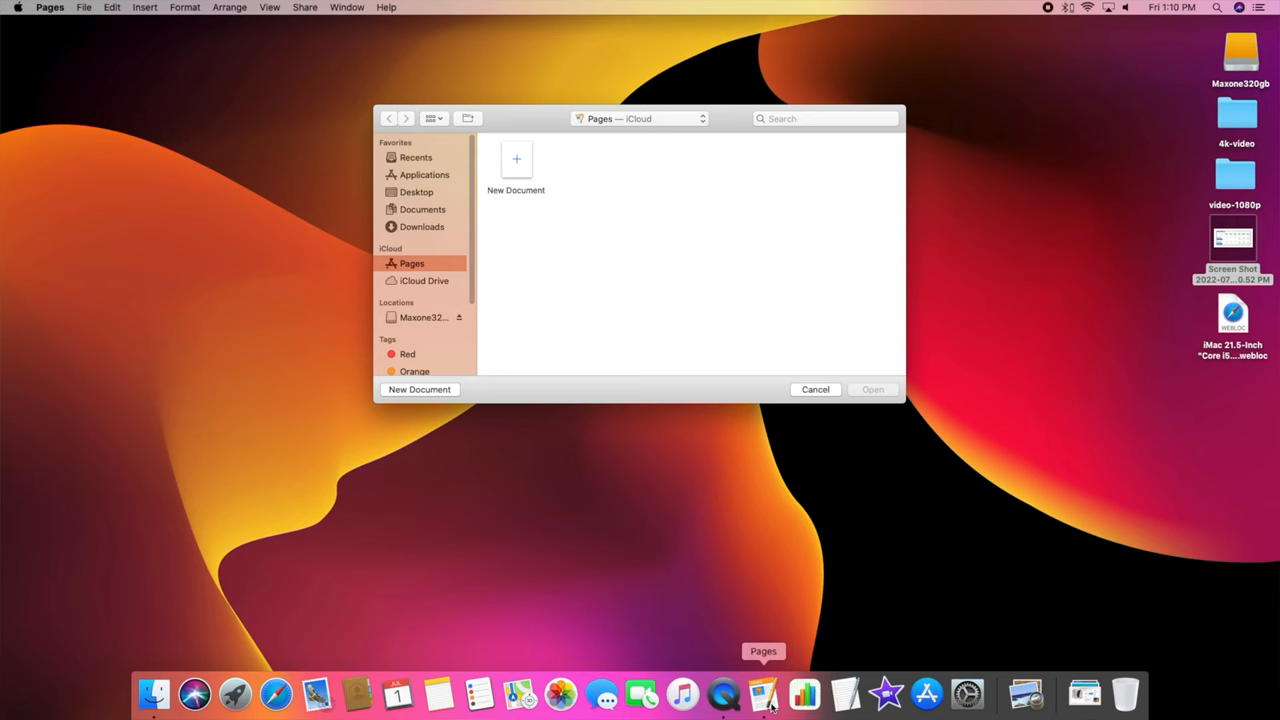
left_click(816, 388)
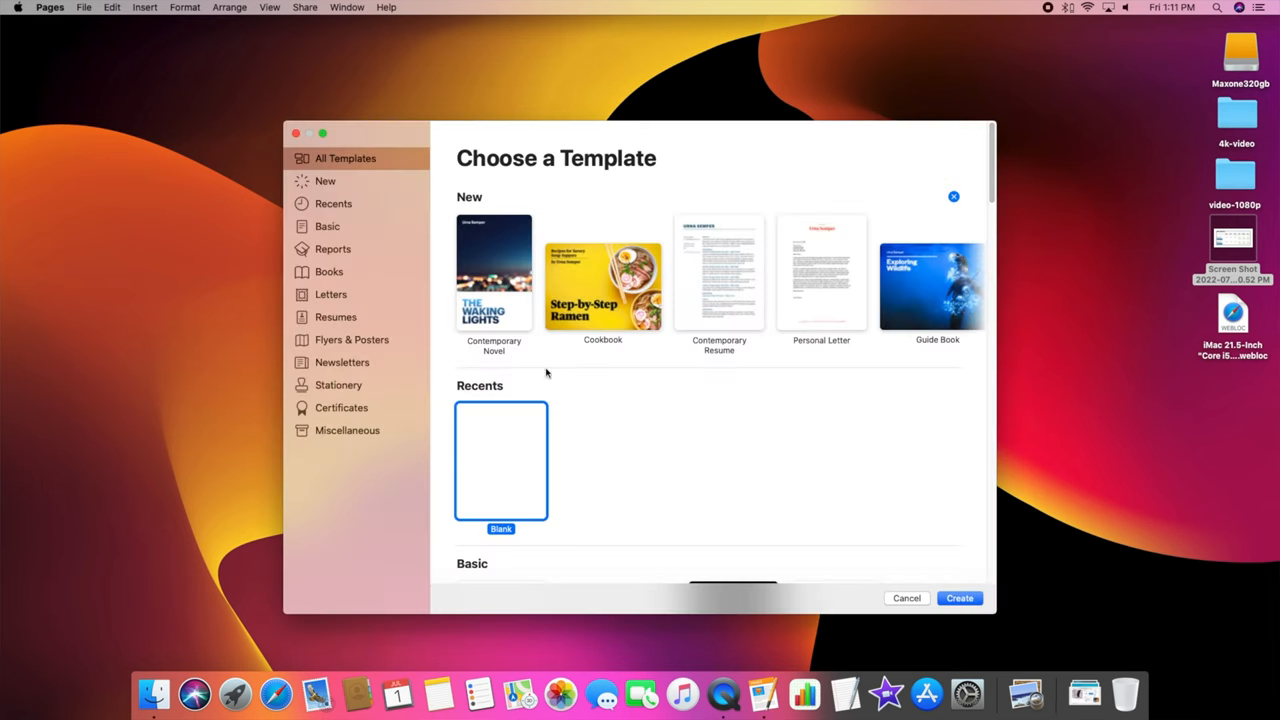
left_click(720, 272)
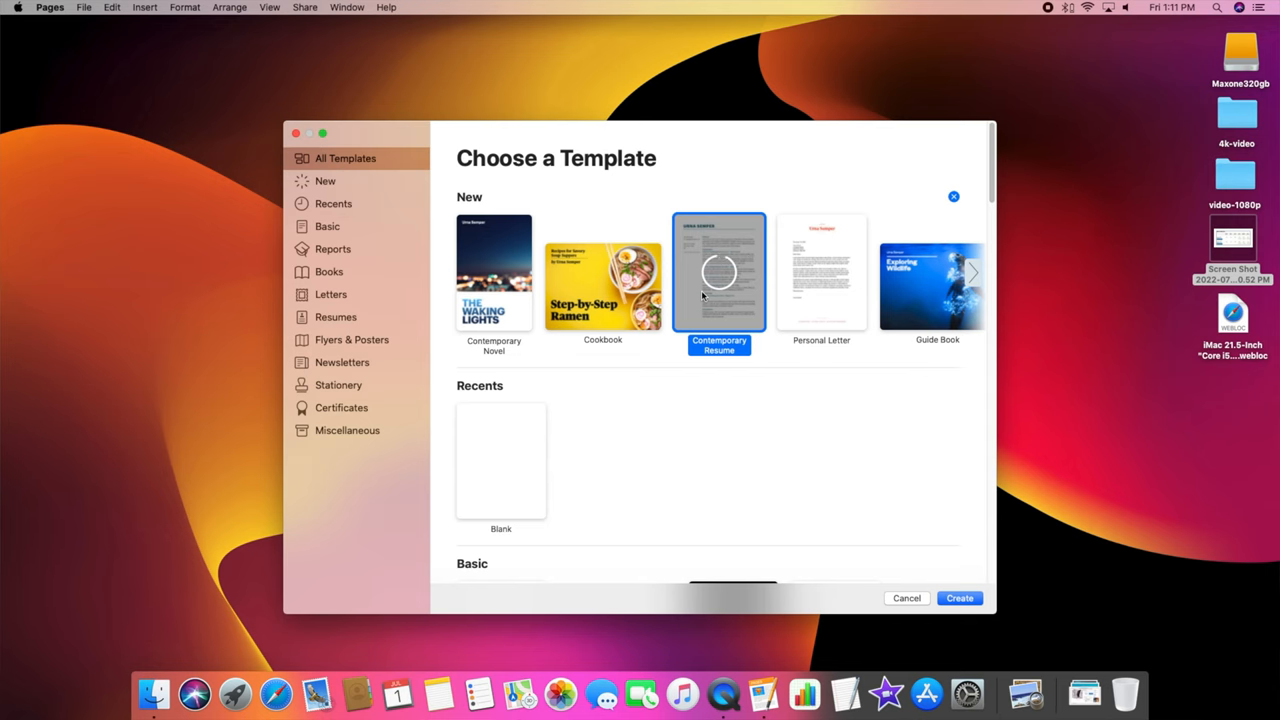
left_click(958, 596)
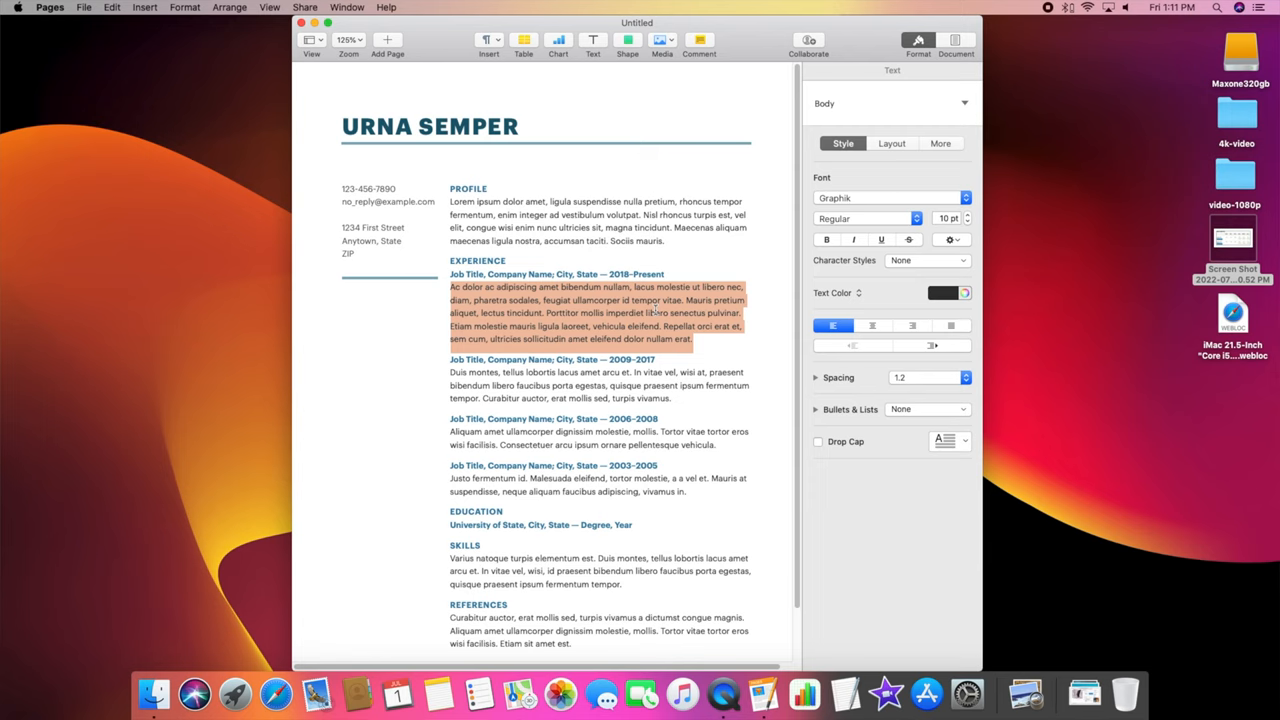
left_click(50, 8)
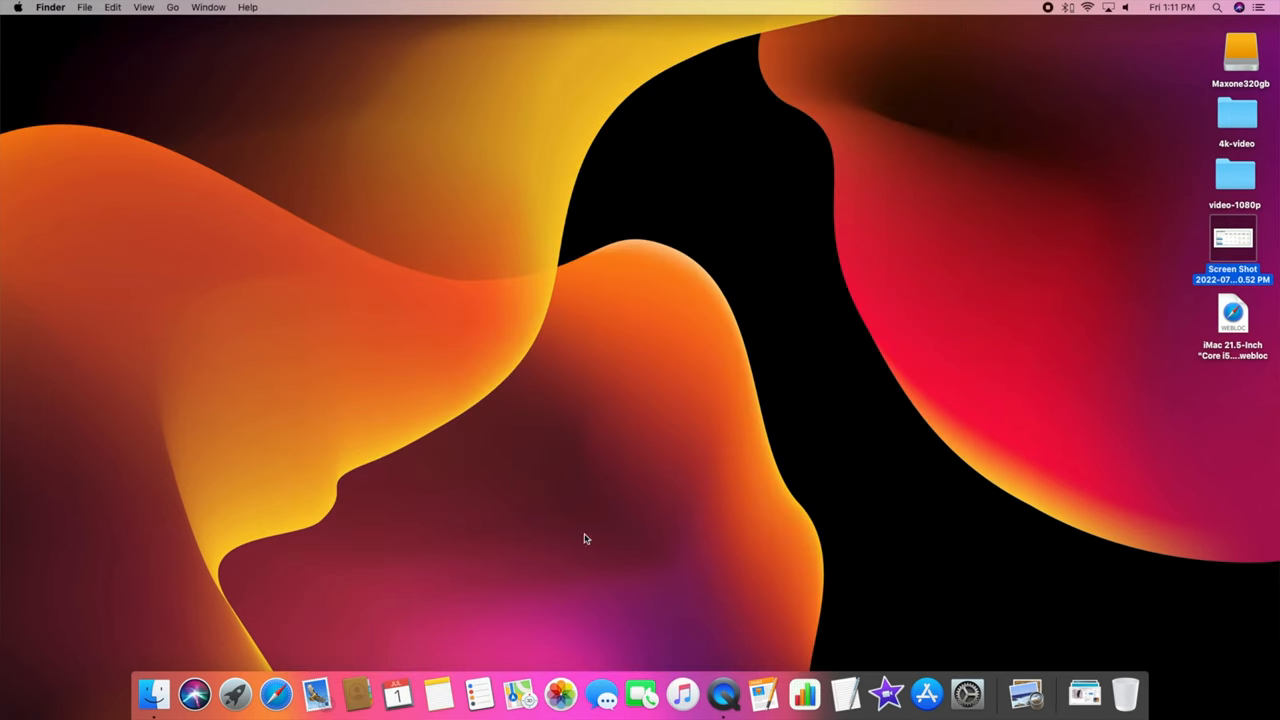
mouse_move(752, 528)
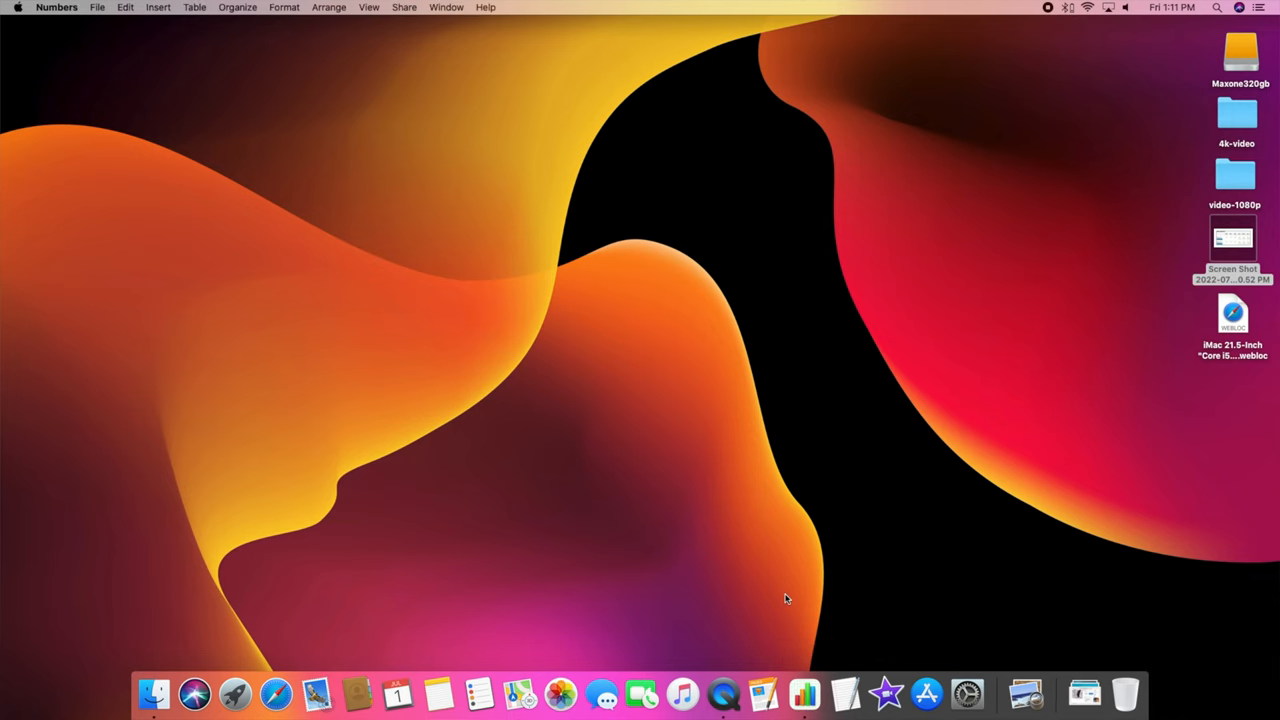
mouse_move(136, 4)
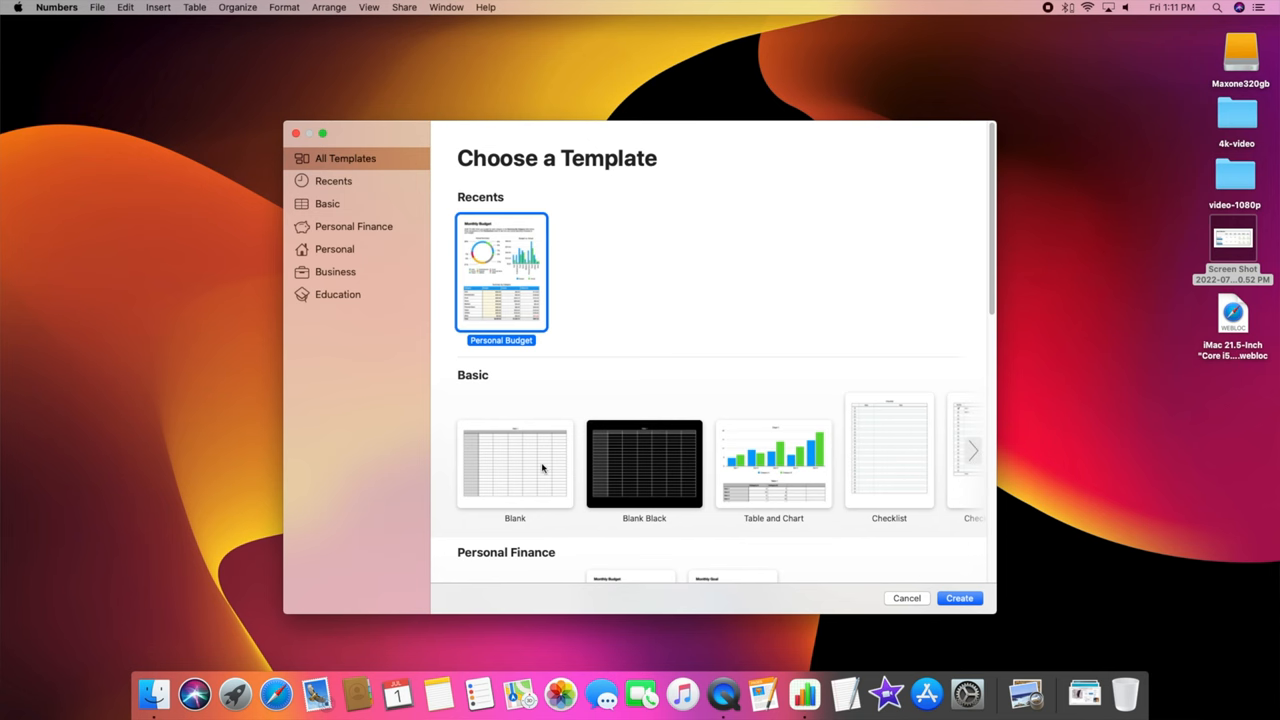
Create a blank Numbers spreadsheet, enter 3s into a cell, and close it unsaved
left_click(956, 596)
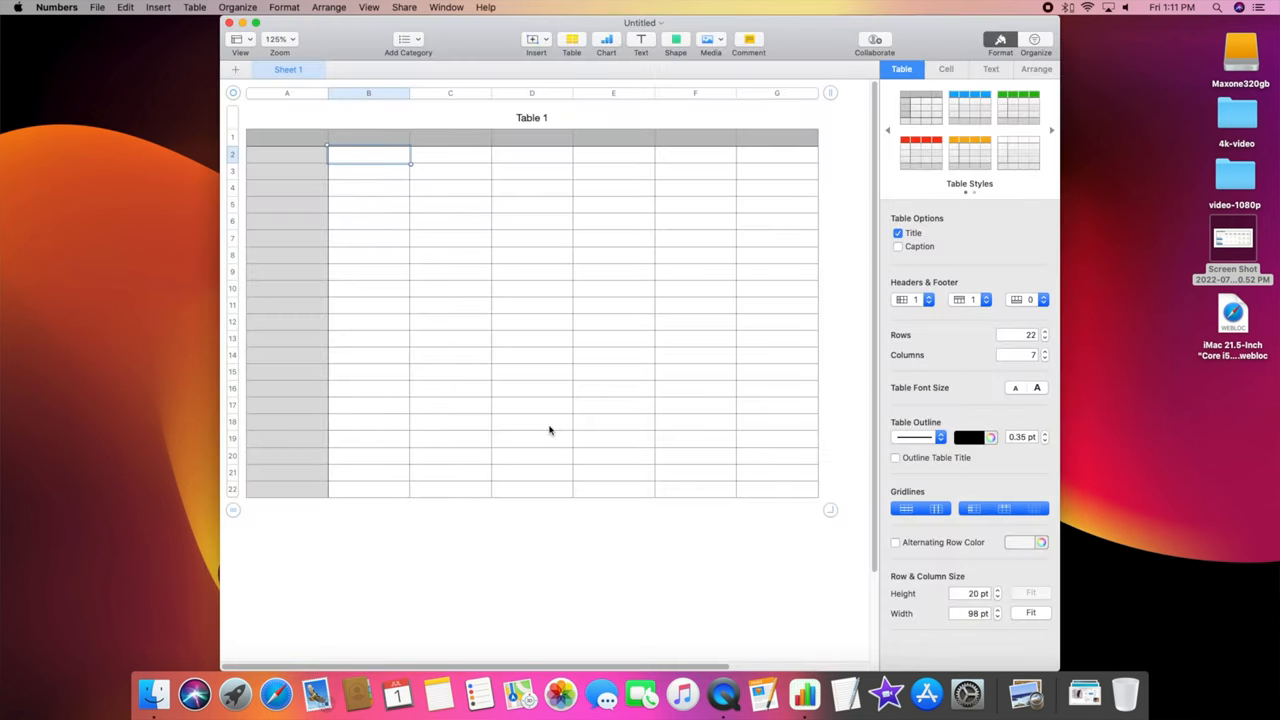
left_click(448, 320)
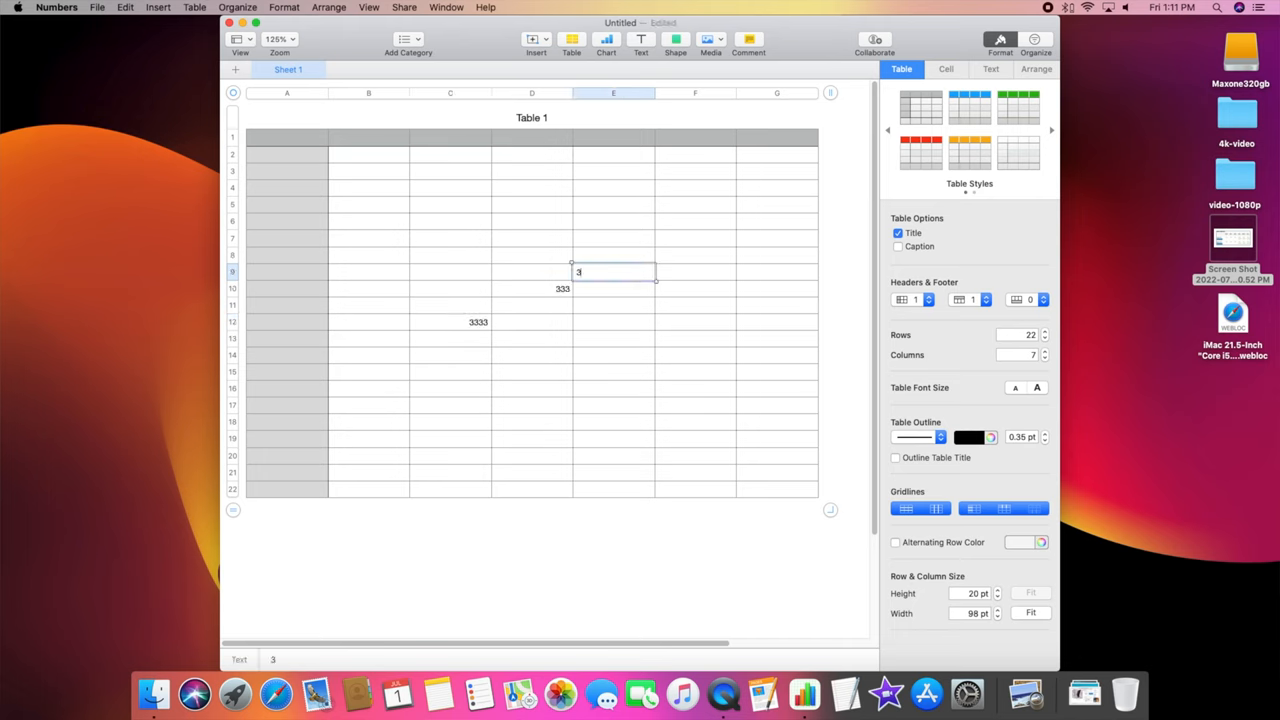
type("3")
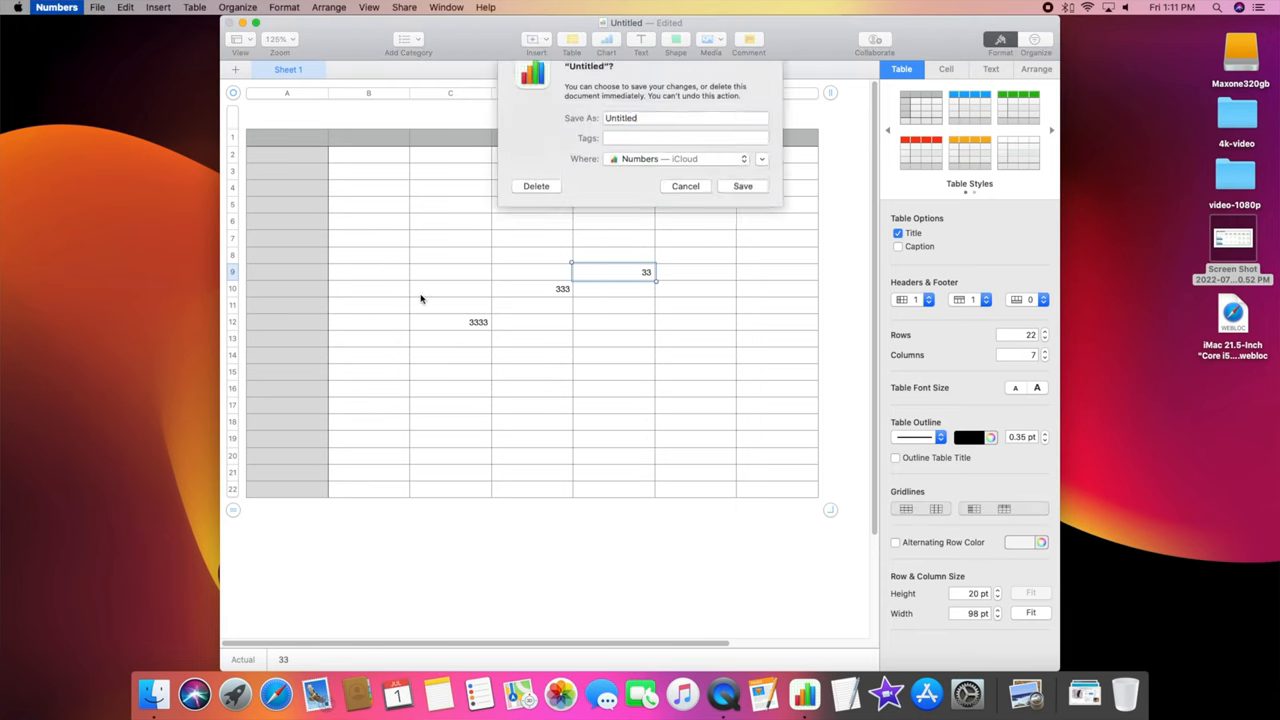
left_click(684, 186)
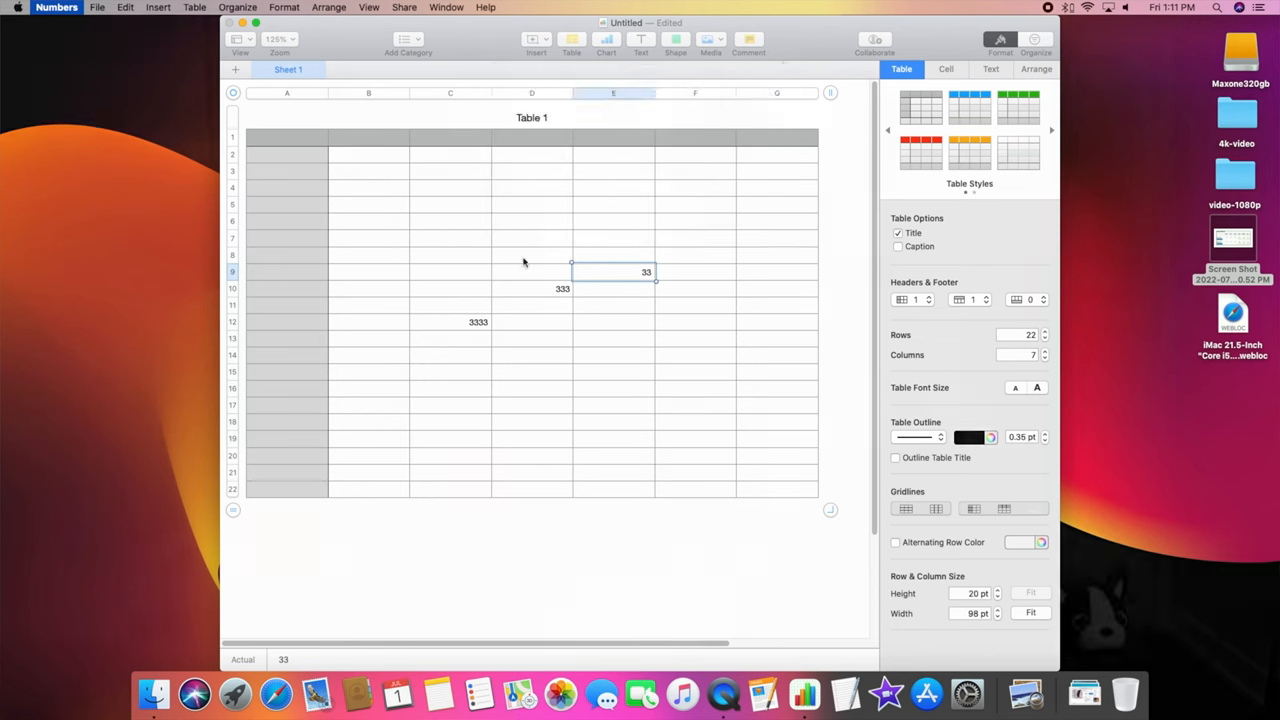
left_click(438, 692)
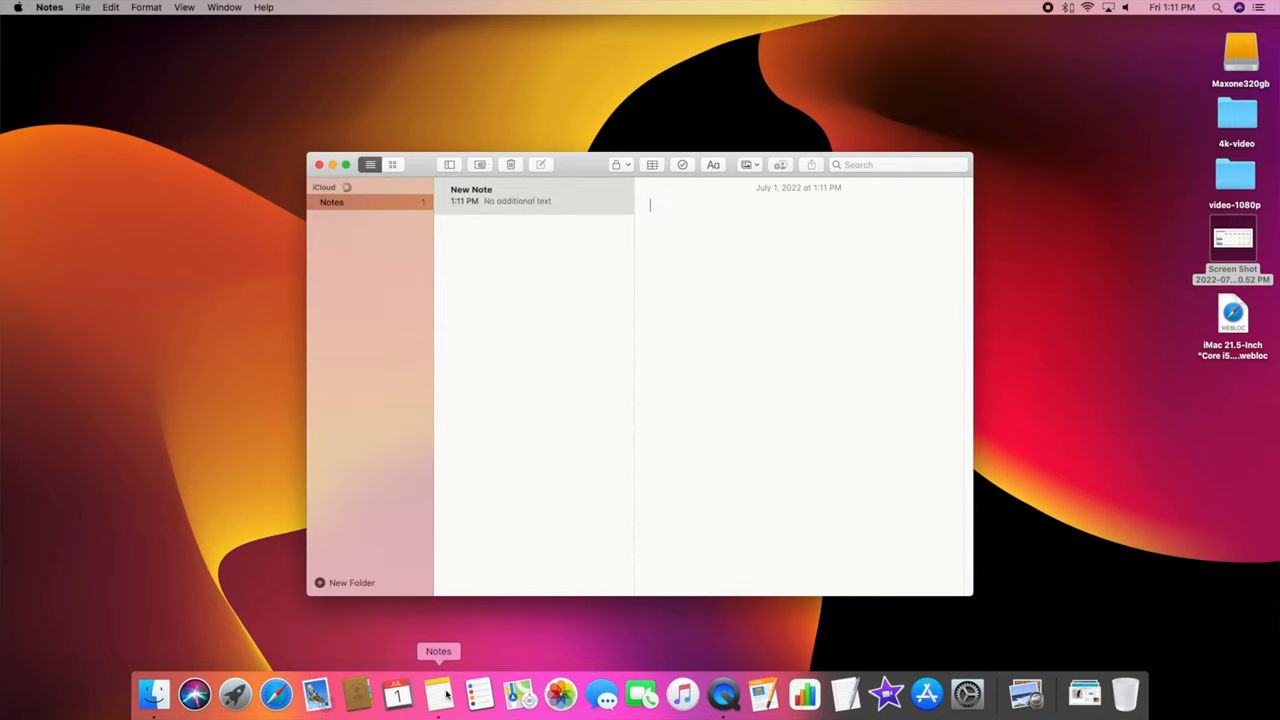
mouse_move(110, 6)
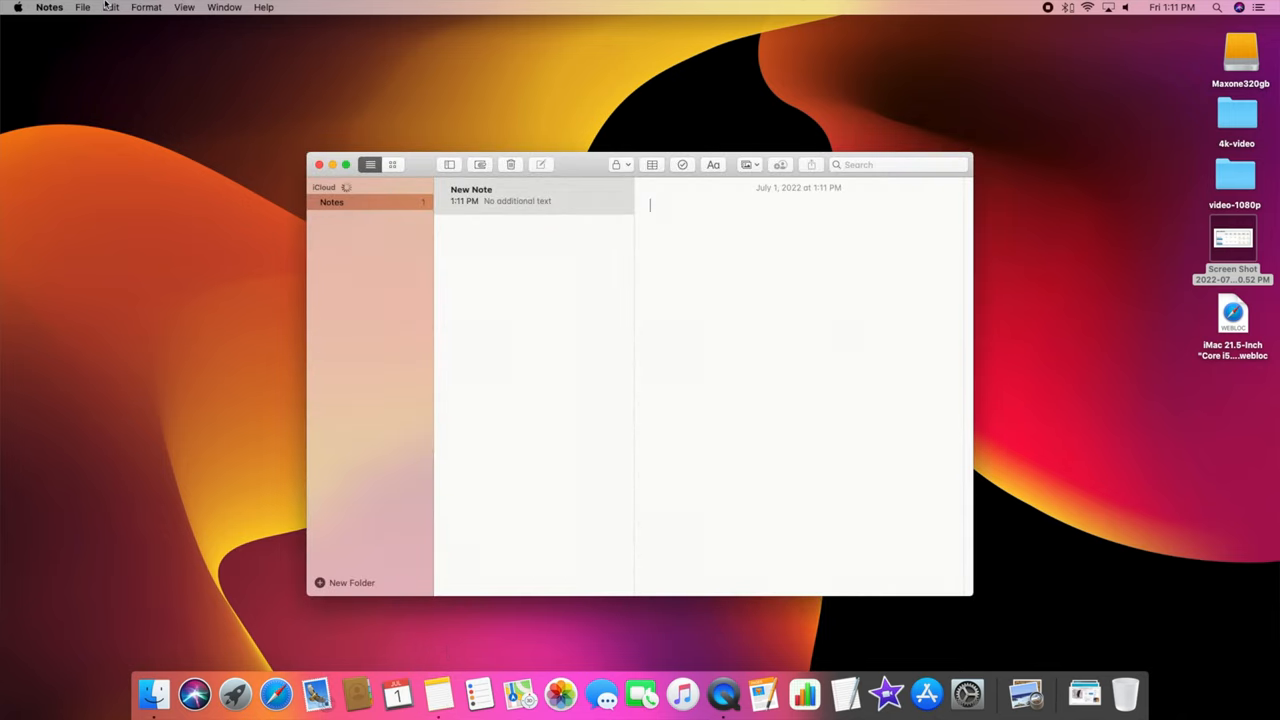
Quit Notes from its menu, then launch Blackmagic Disk Speed Test from the Dock
left_click(48, 8)
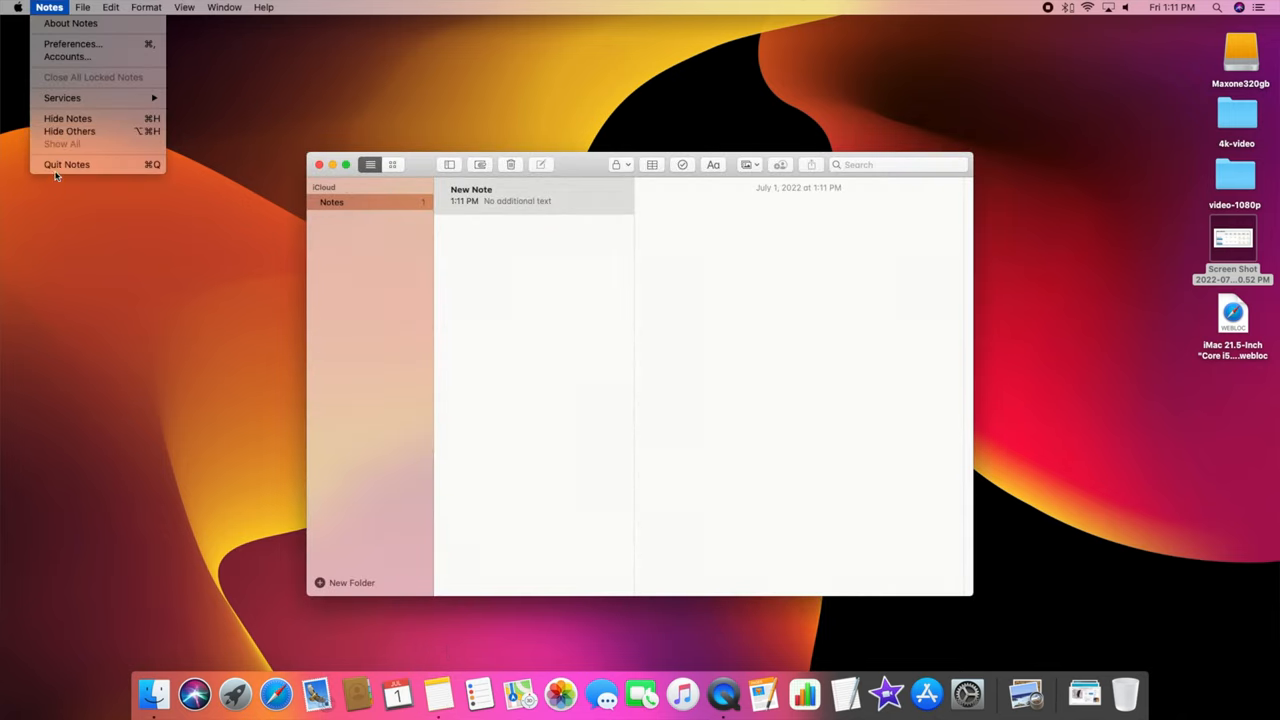
left_click(68, 164)
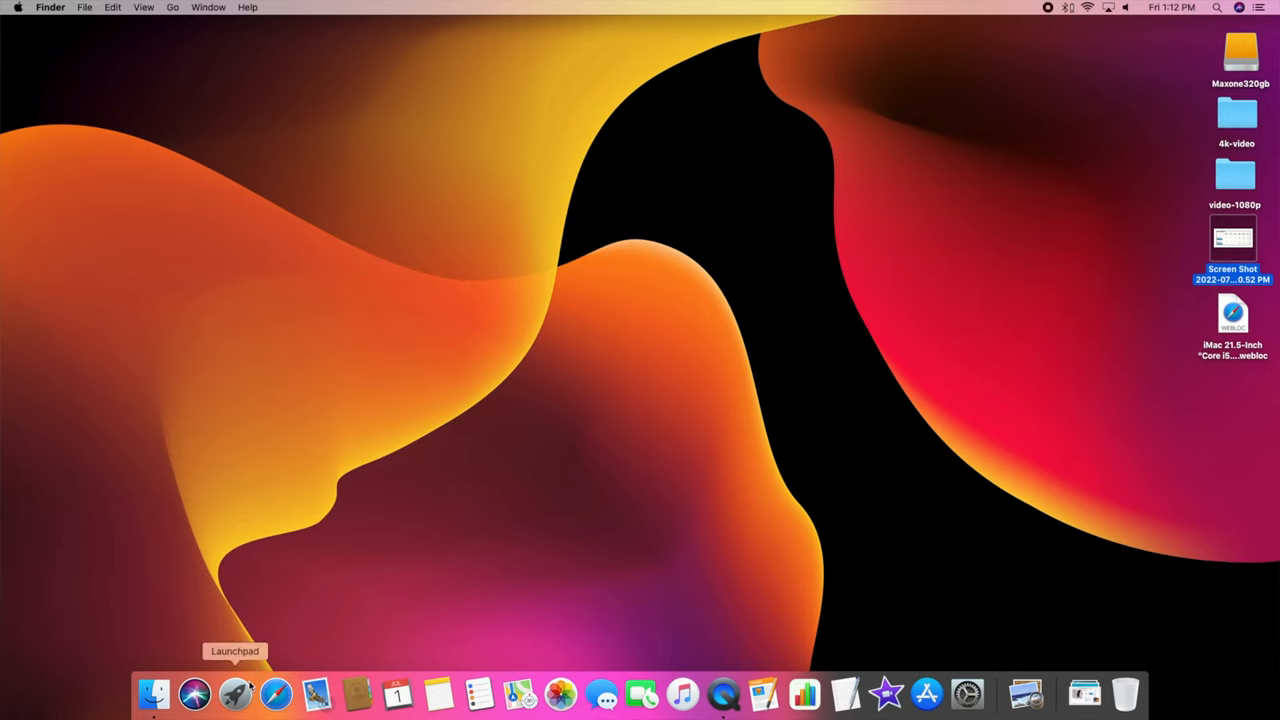
left_click(236, 692)
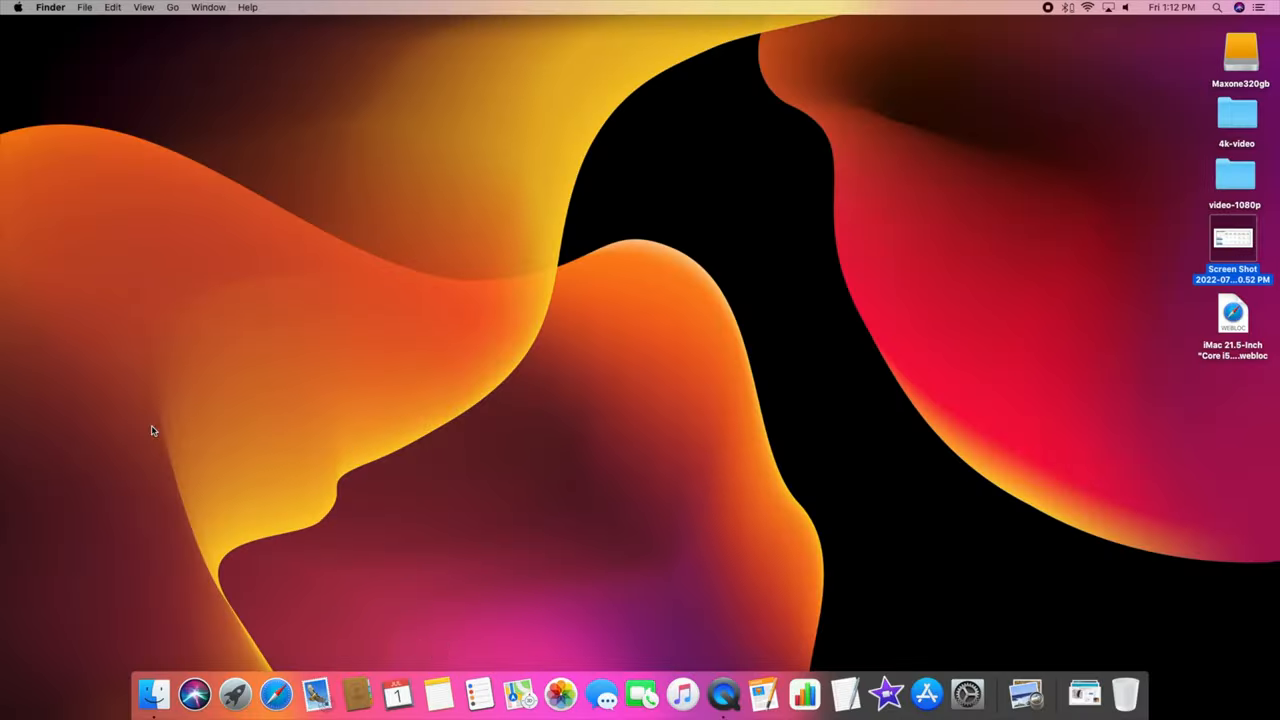
left_click(234, 692)
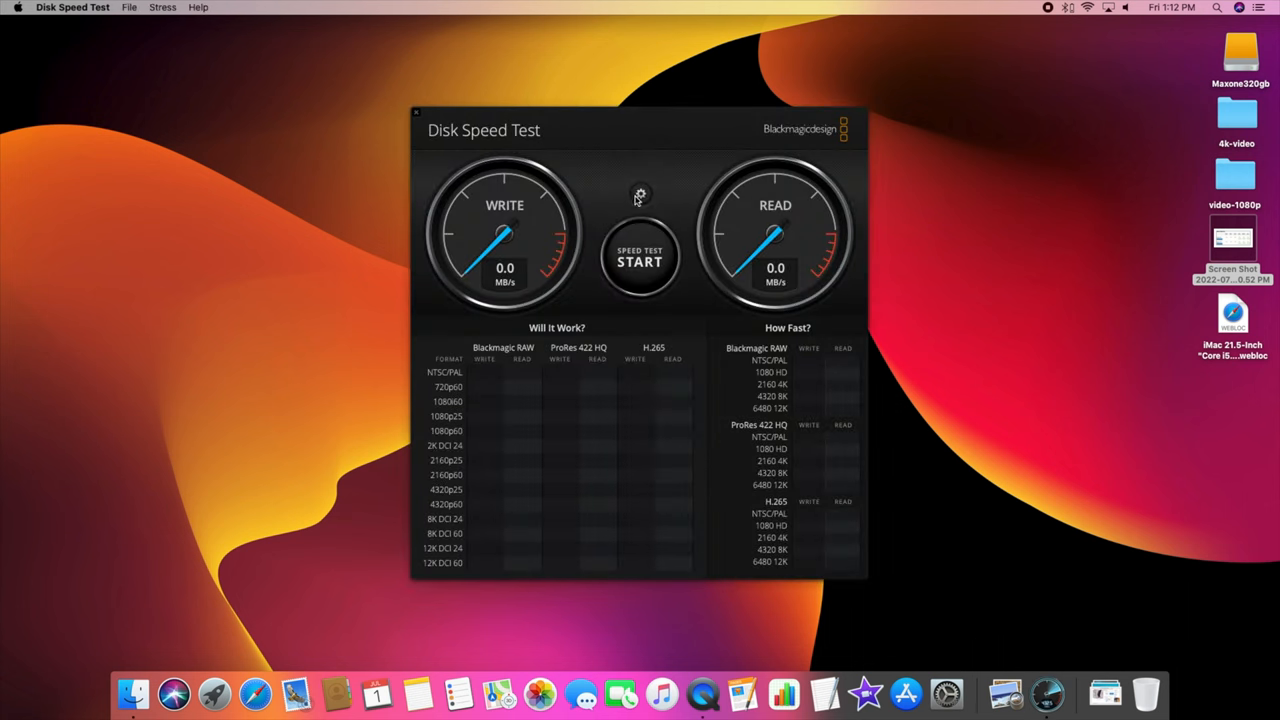
Select the target drive in the benchmark settings and start the disk speed test
left_click(640, 192)
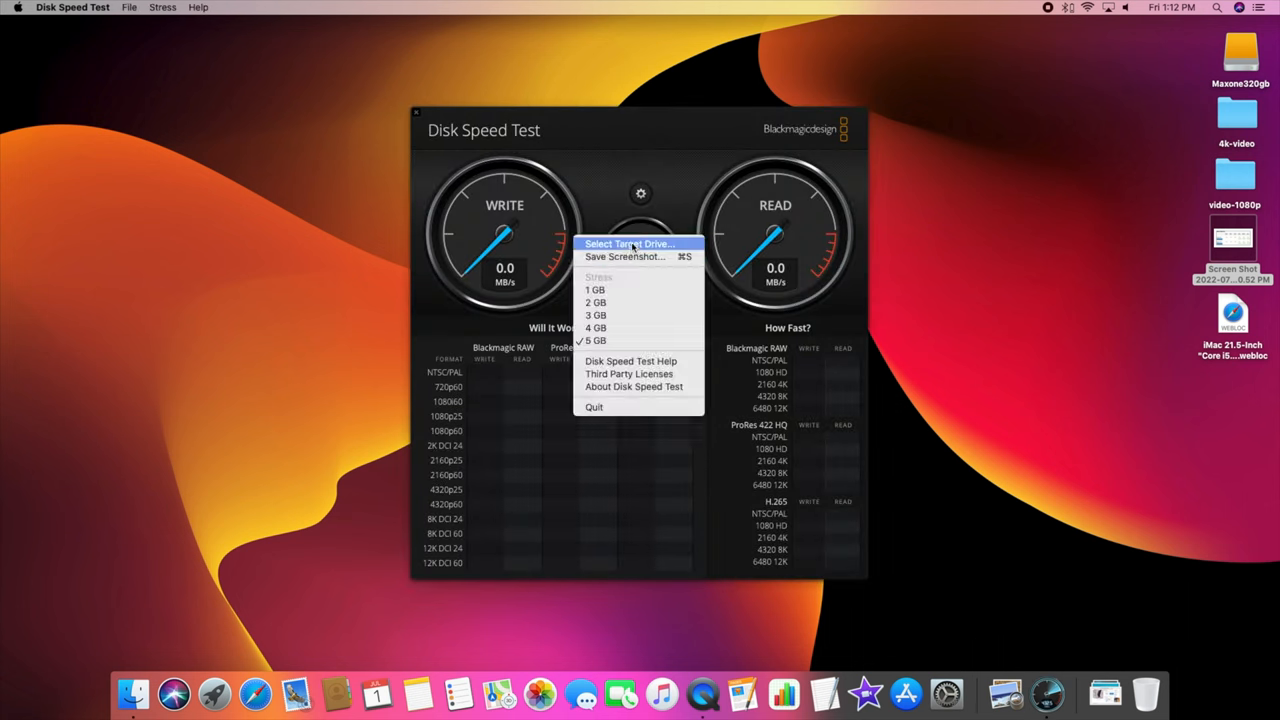
left_click(628, 244)
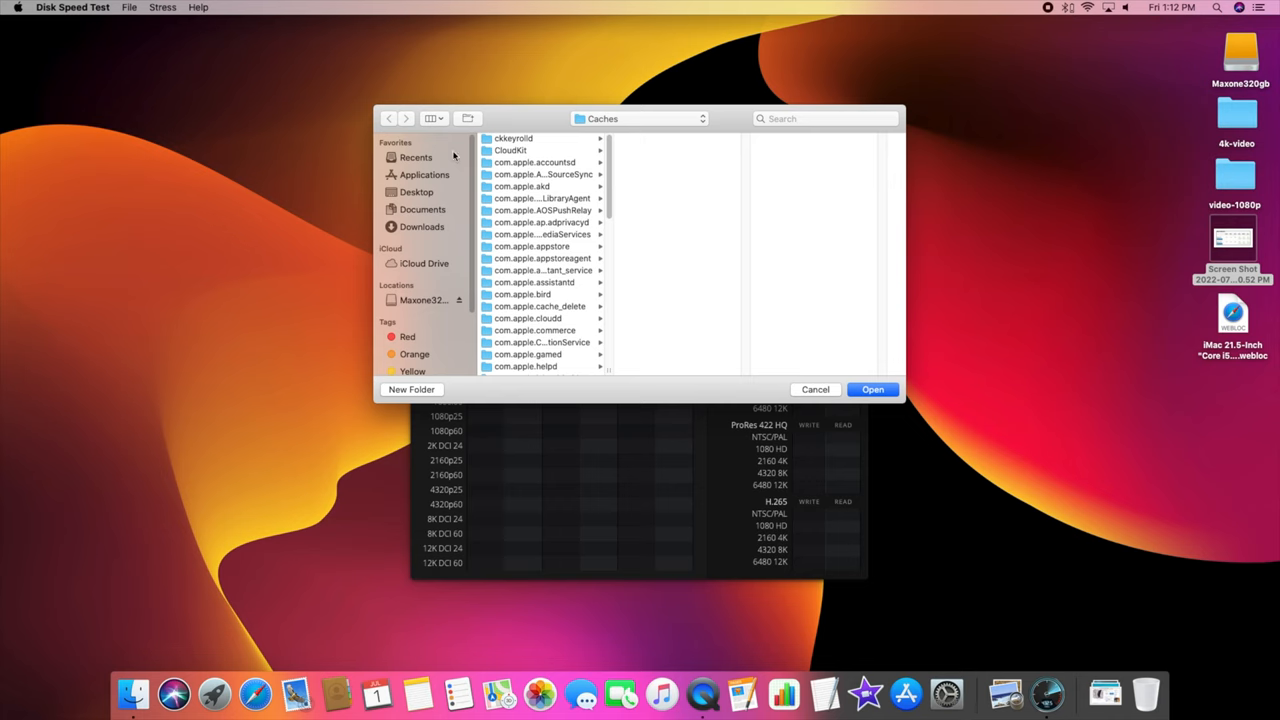
mouse_move(440, 162)
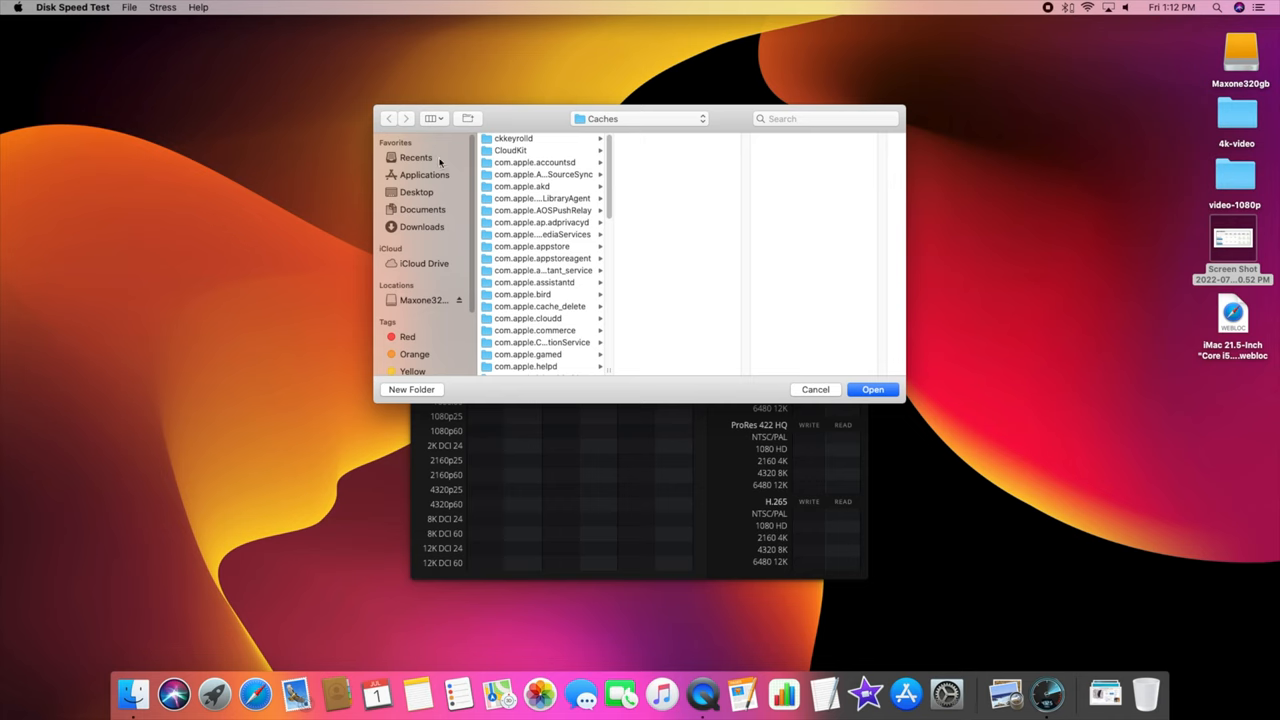
mouse_move(430, 300)
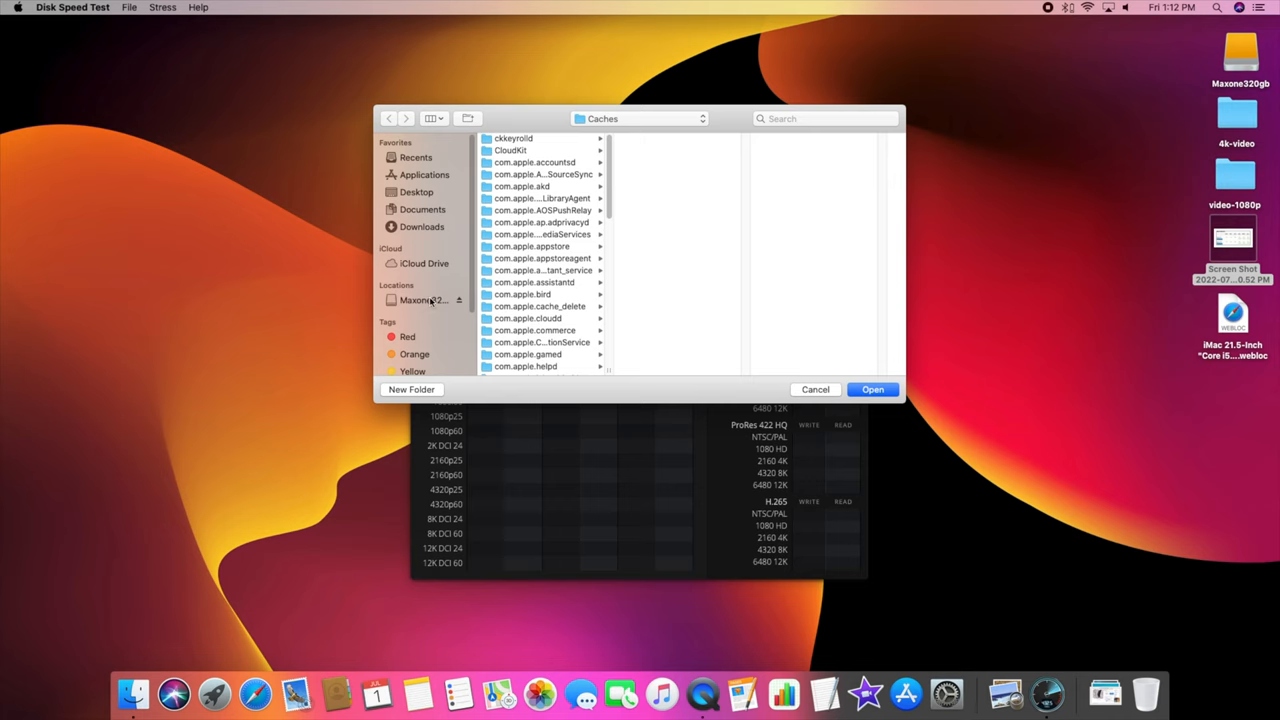
mouse_move(620, 148)
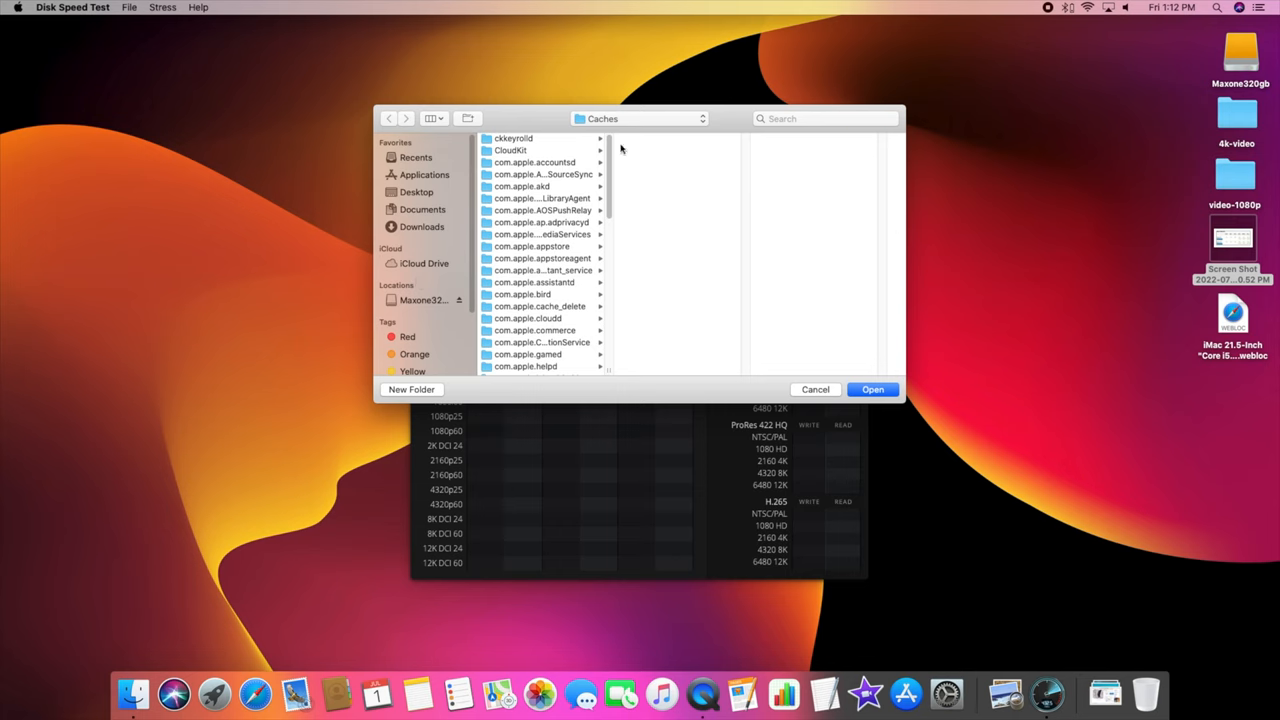
left_click(816, 388)
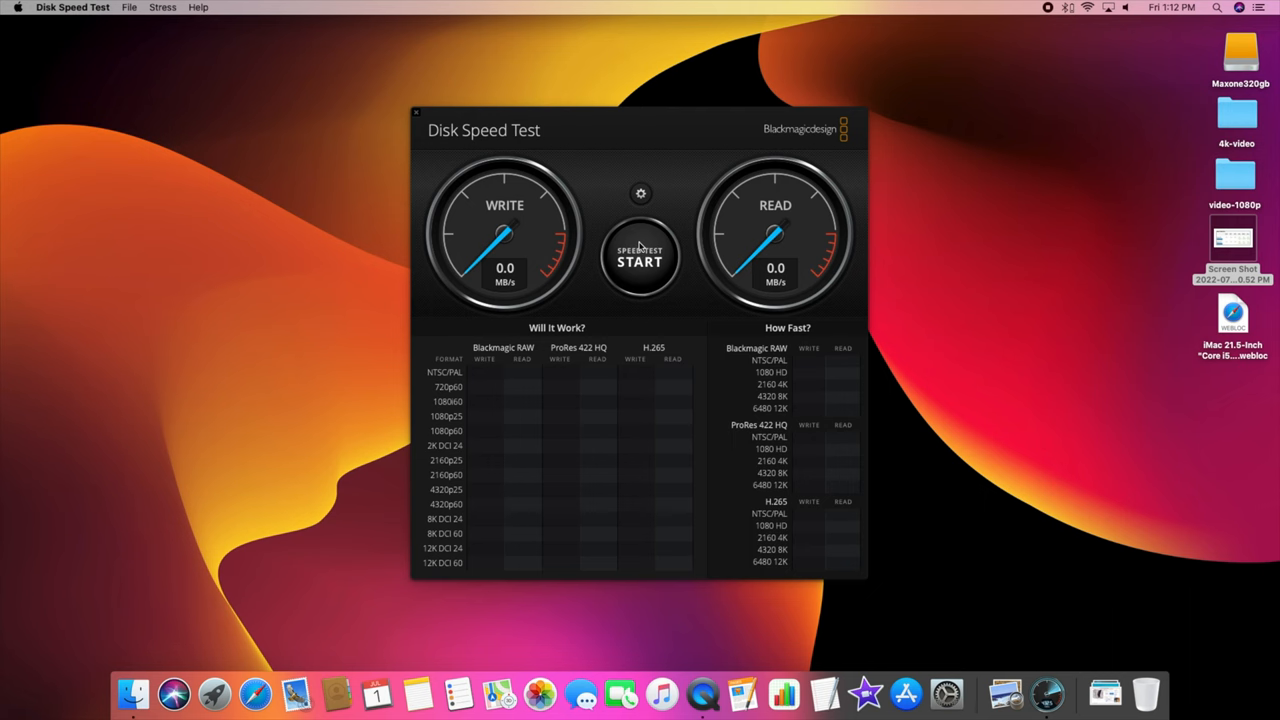
left_click(640, 256)
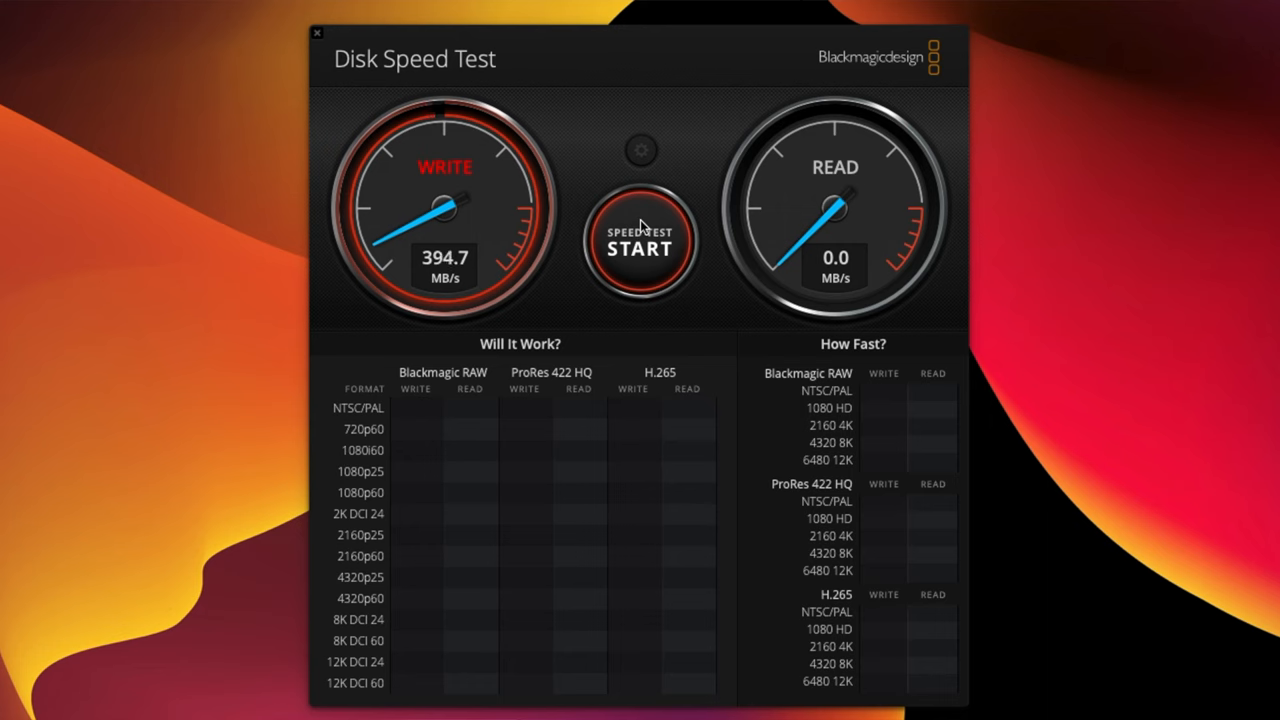
Let the test settle near 394 MB/s write and 505 MB/s read, then stop it
left_click(640, 244)
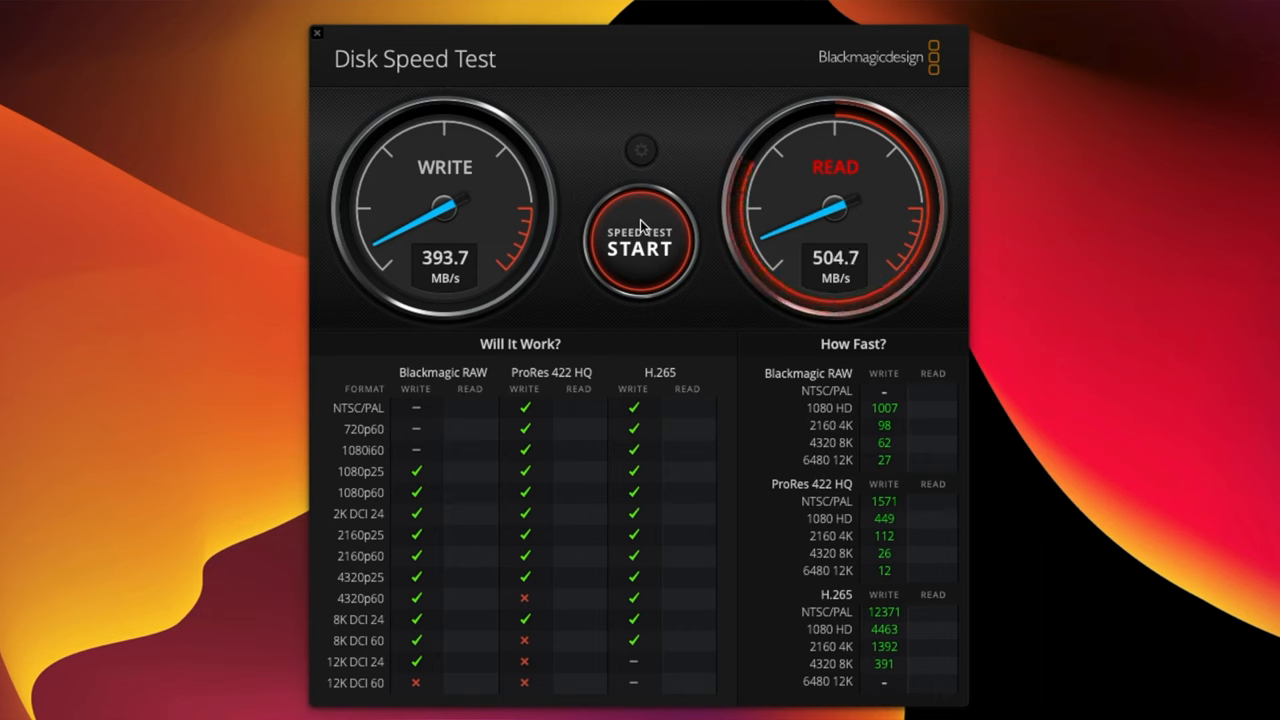
left_click(318, 32)
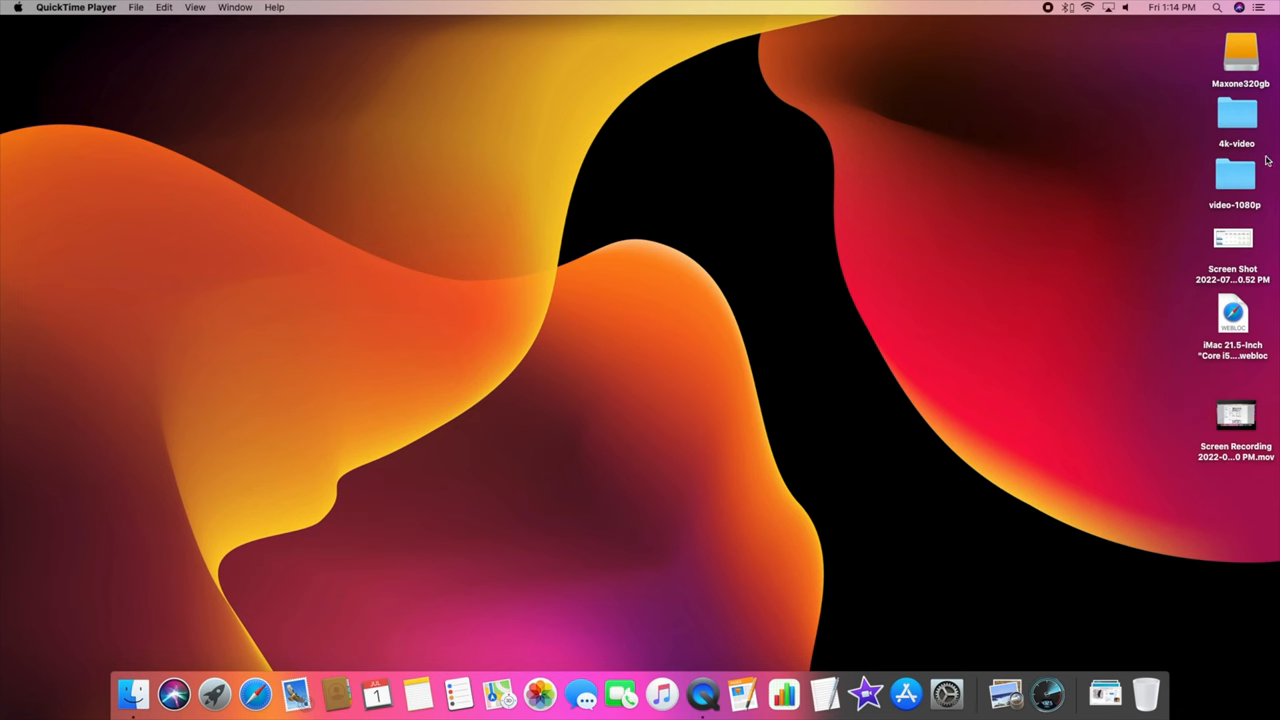
mouse_move(1248, 186)
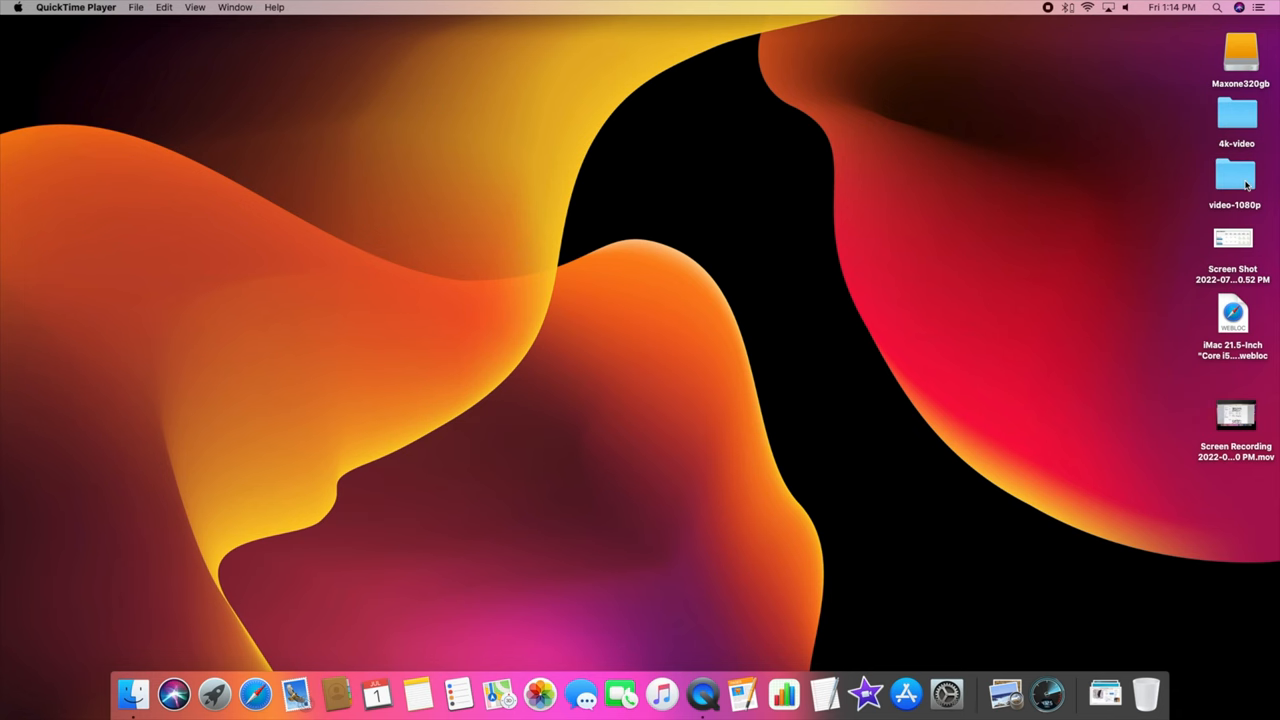
double_click(1236, 176)
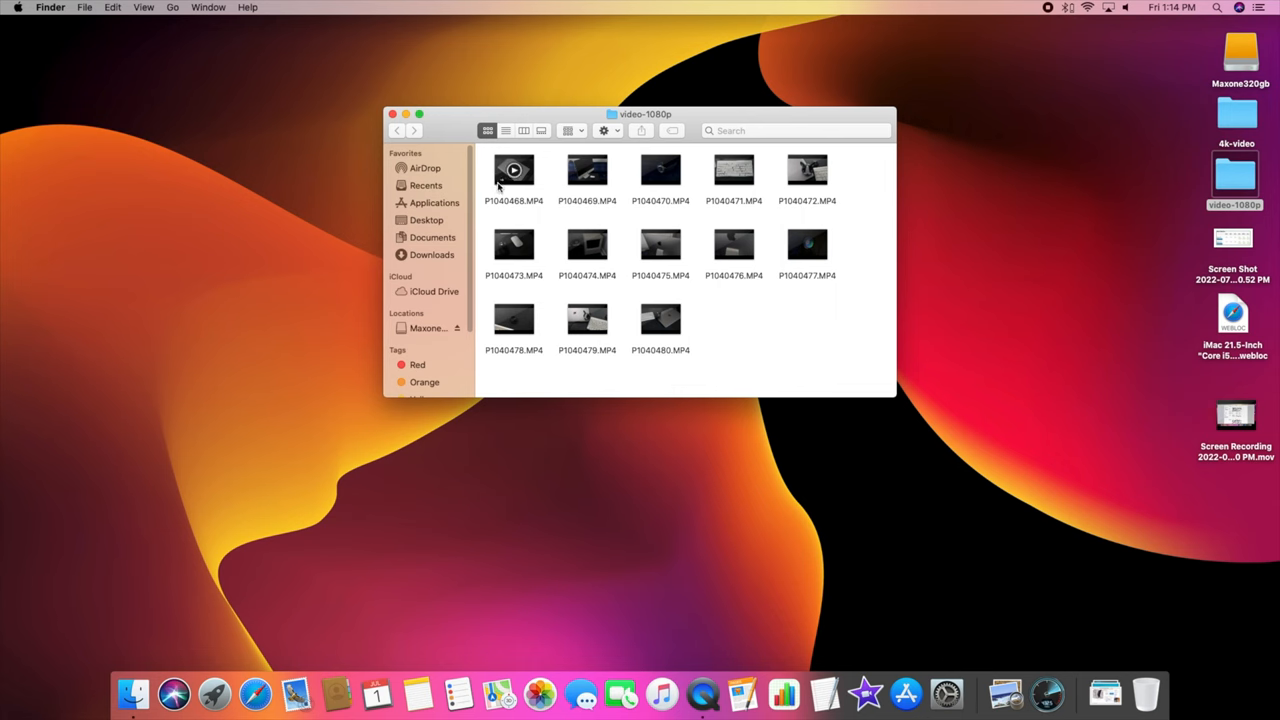
right_click(514, 170)
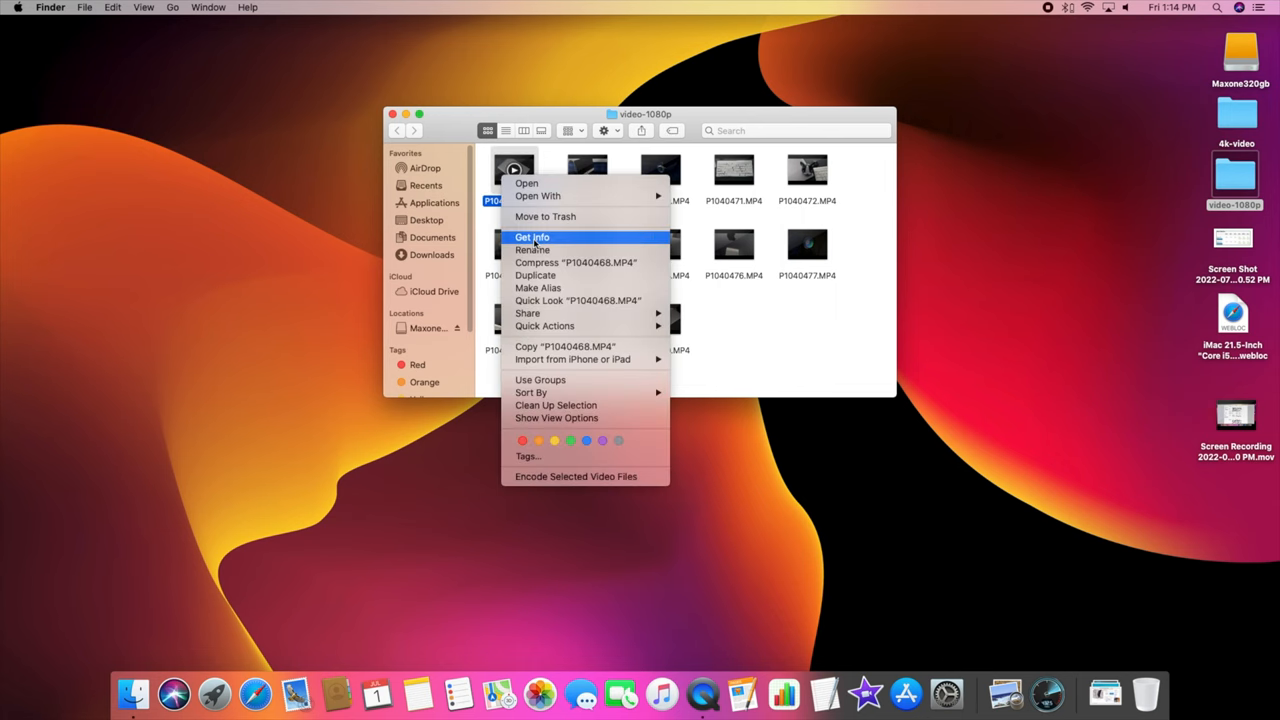
left_click(532, 236)
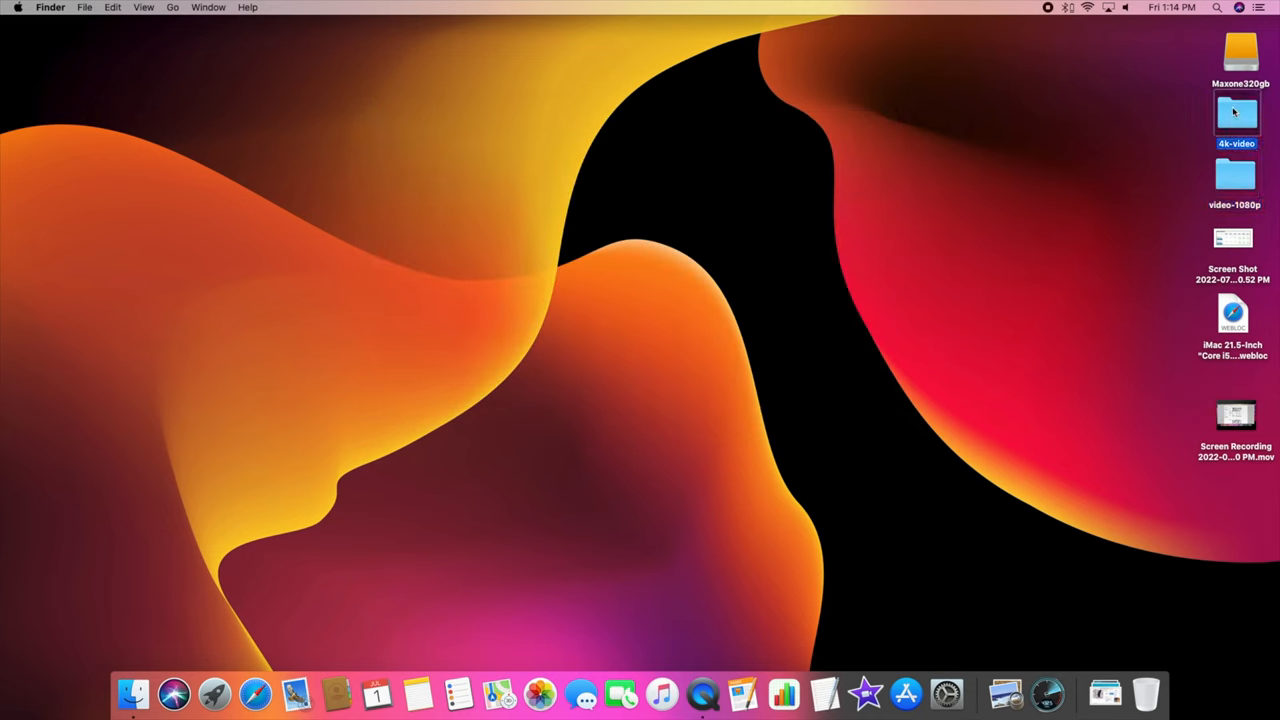
double_click(1236, 114)
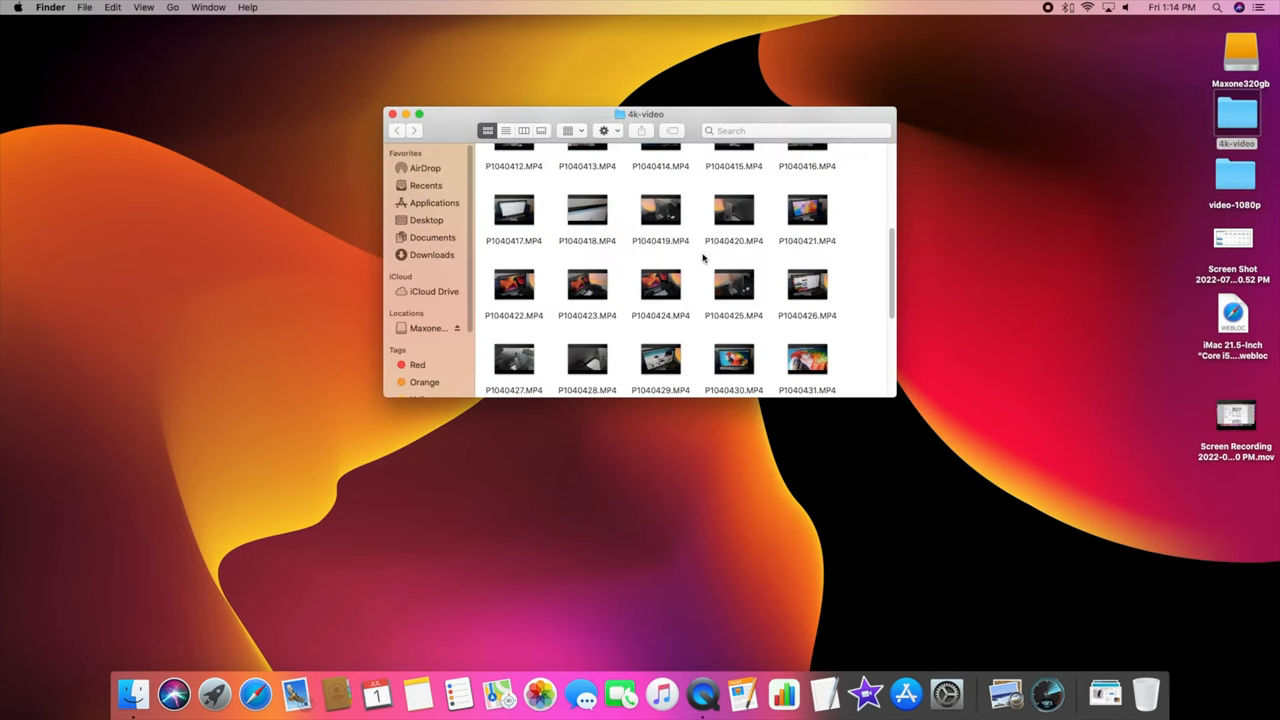
left_click(588, 210)
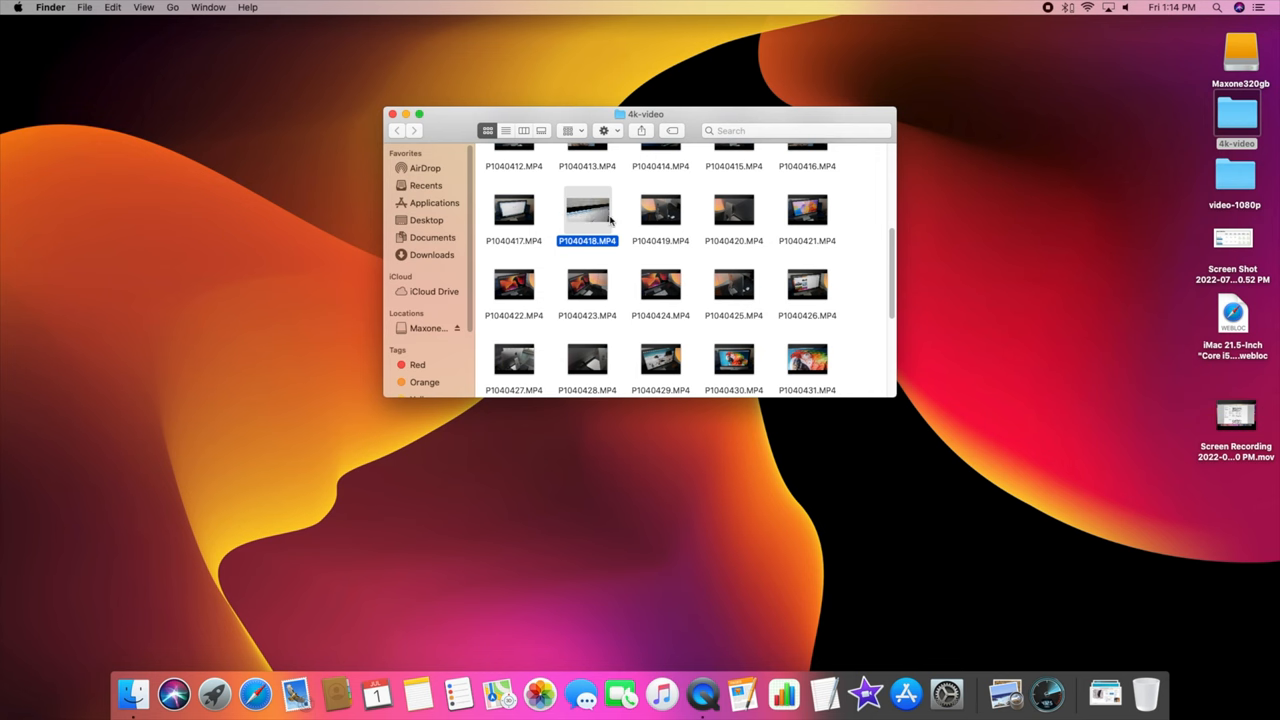
right_click(588, 210)
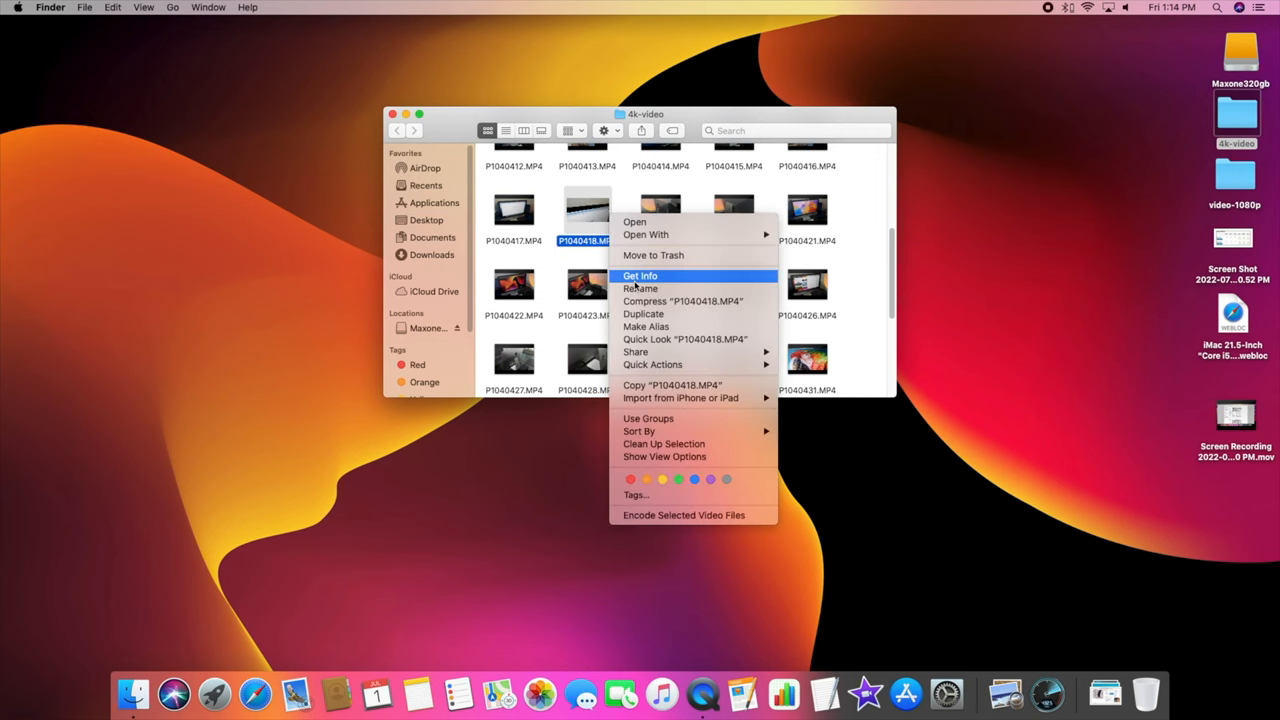
left_click(640, 276)
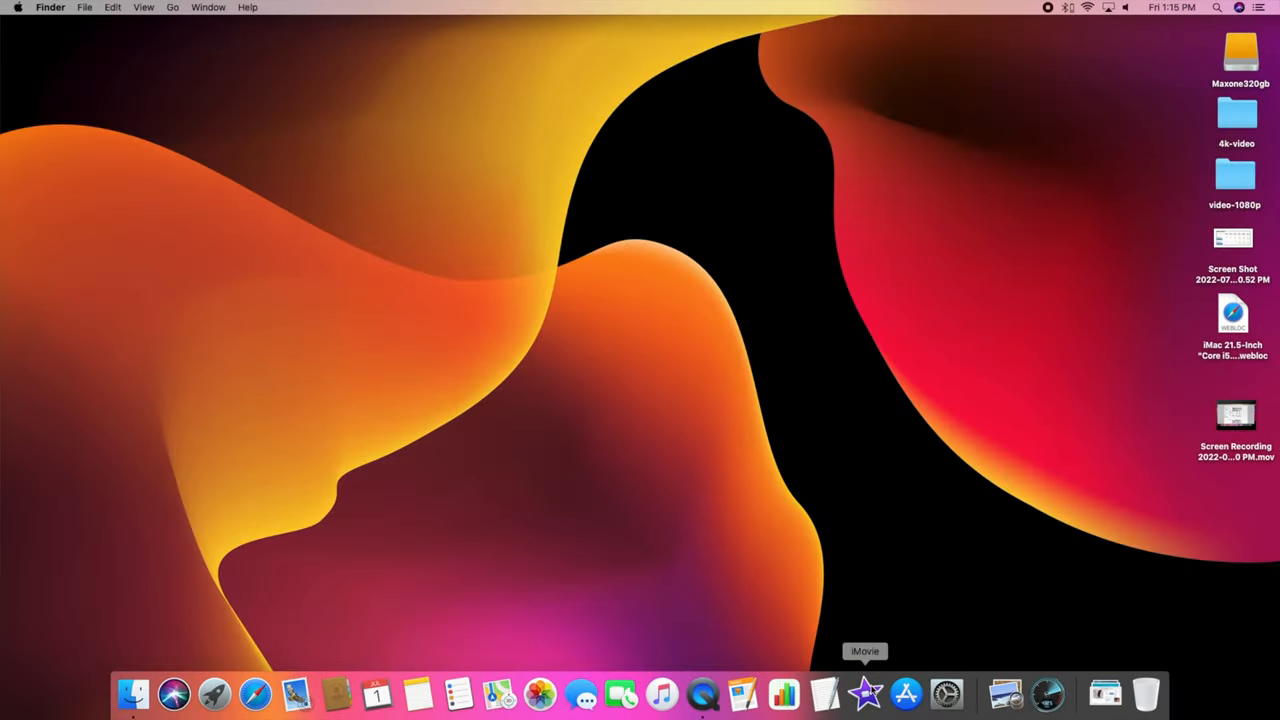
Launch iMovie from the Dock and select the video-sample-1080p project
left_click(864, 692)
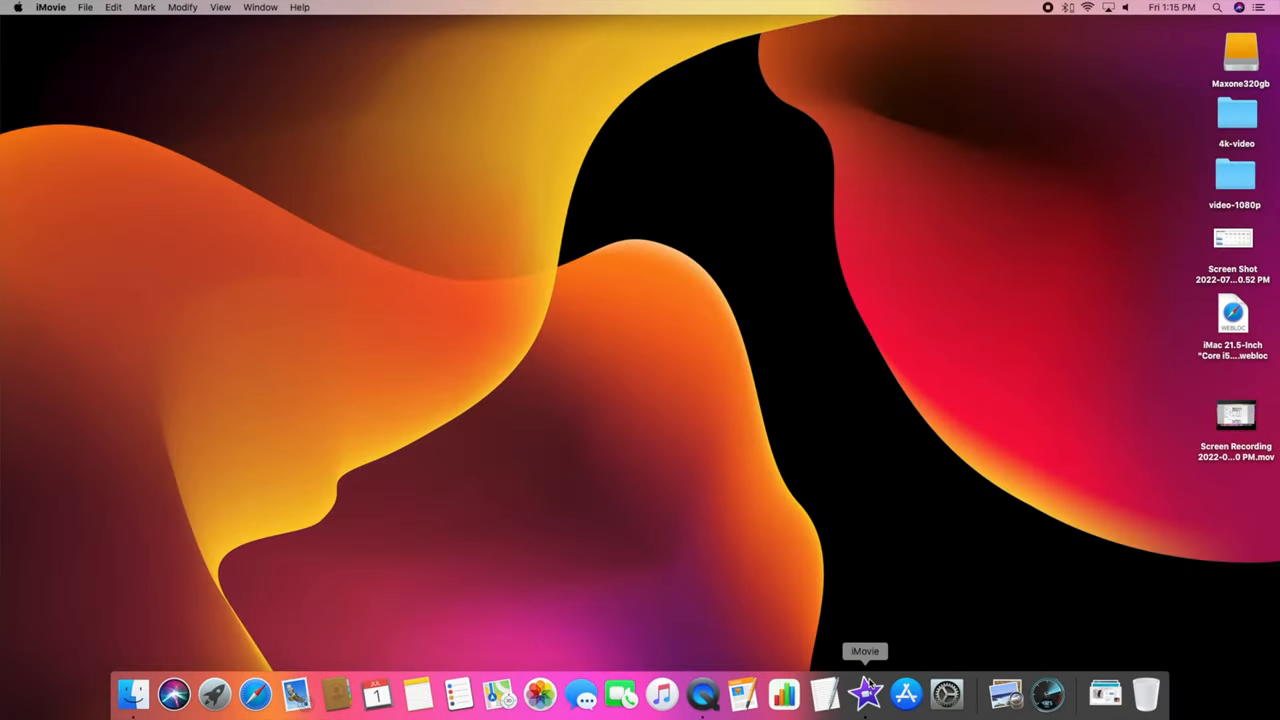
left_click(864, 692)
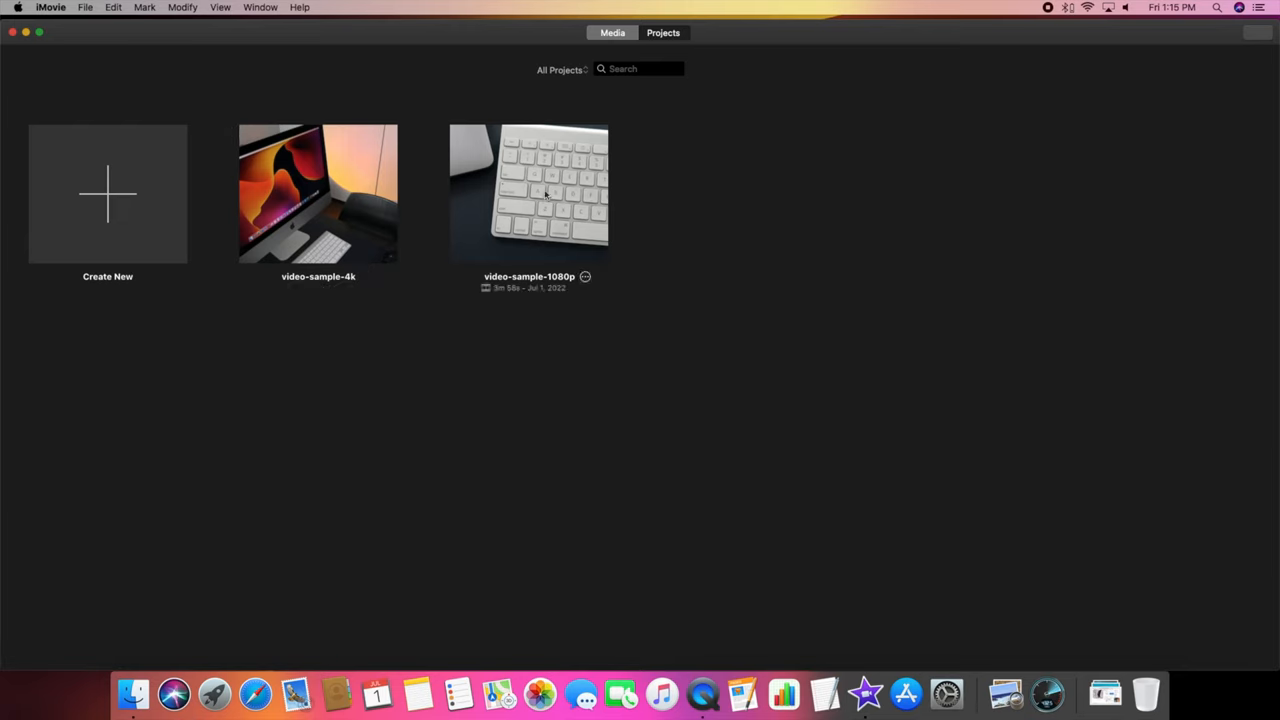
left_click(528, 192)
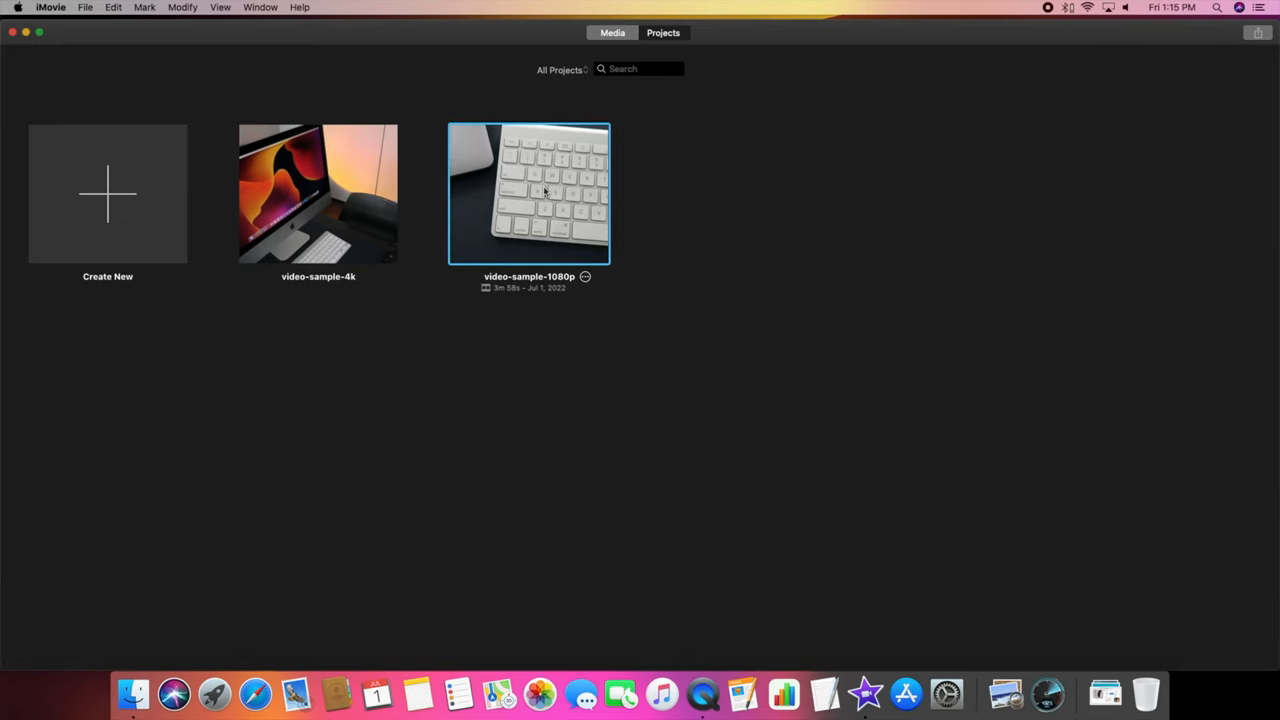
double_click(528, 192)
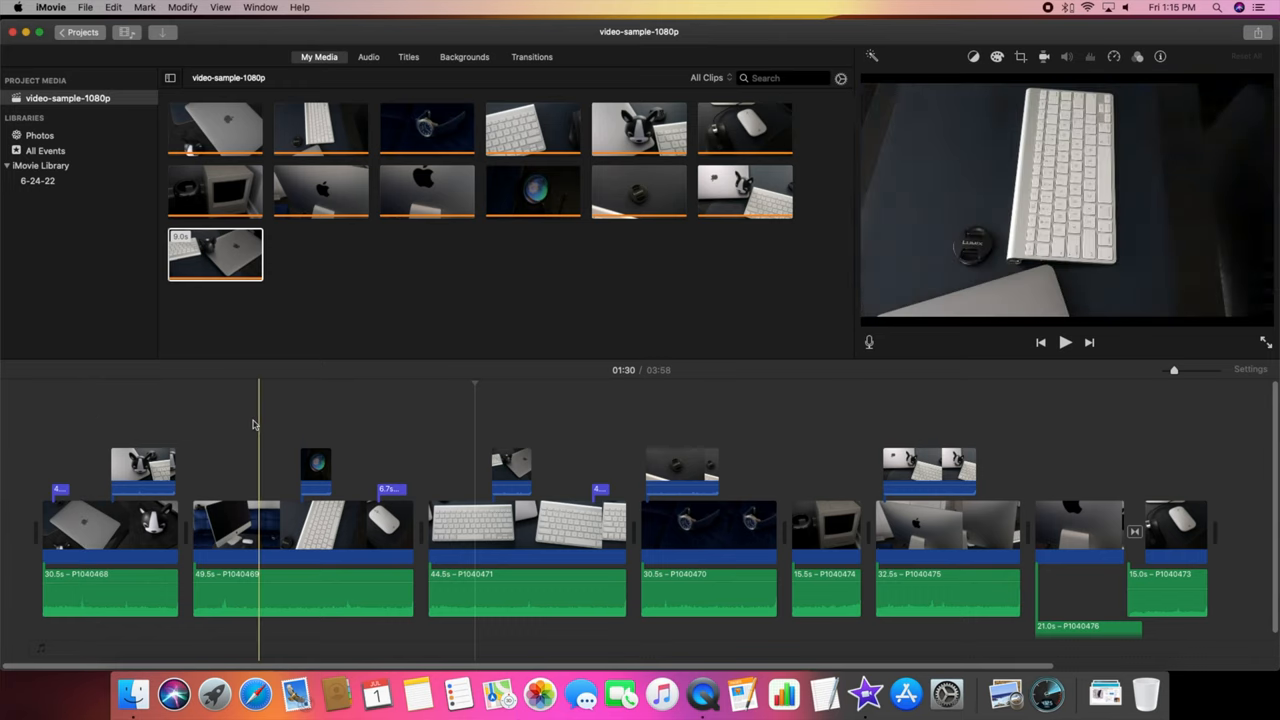
left_click(614, 450)
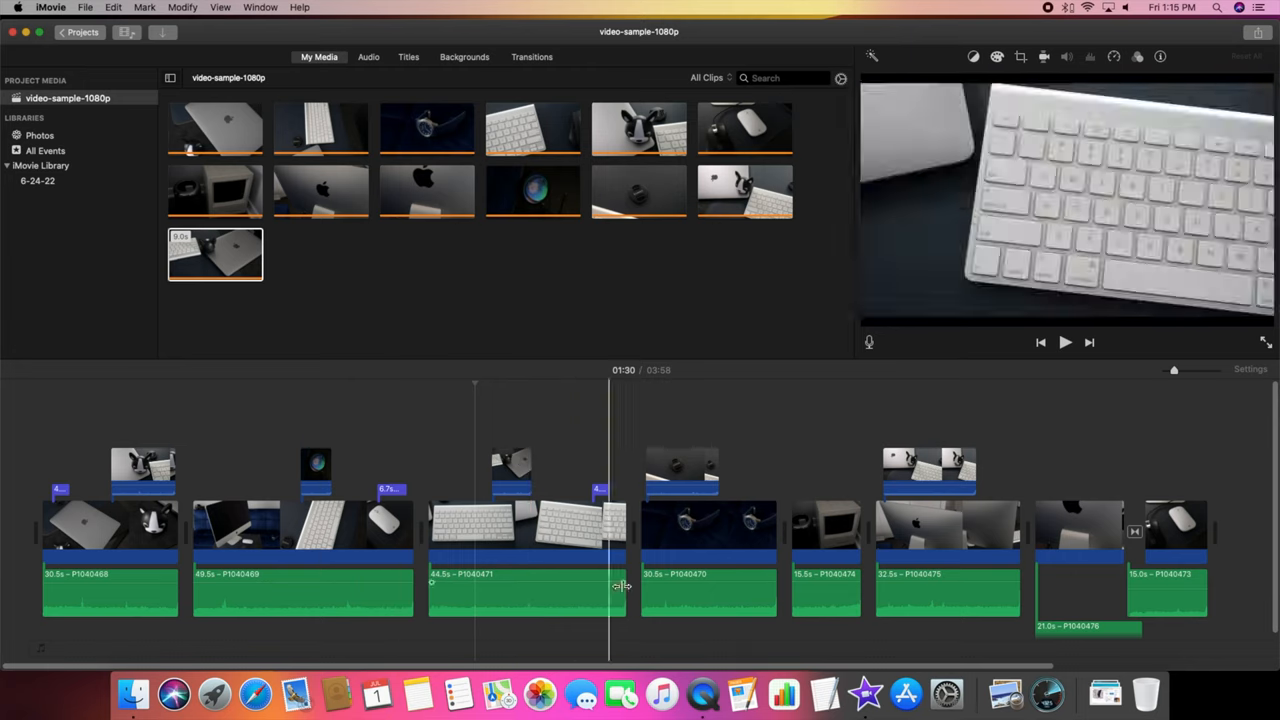
left_click(316, 464)
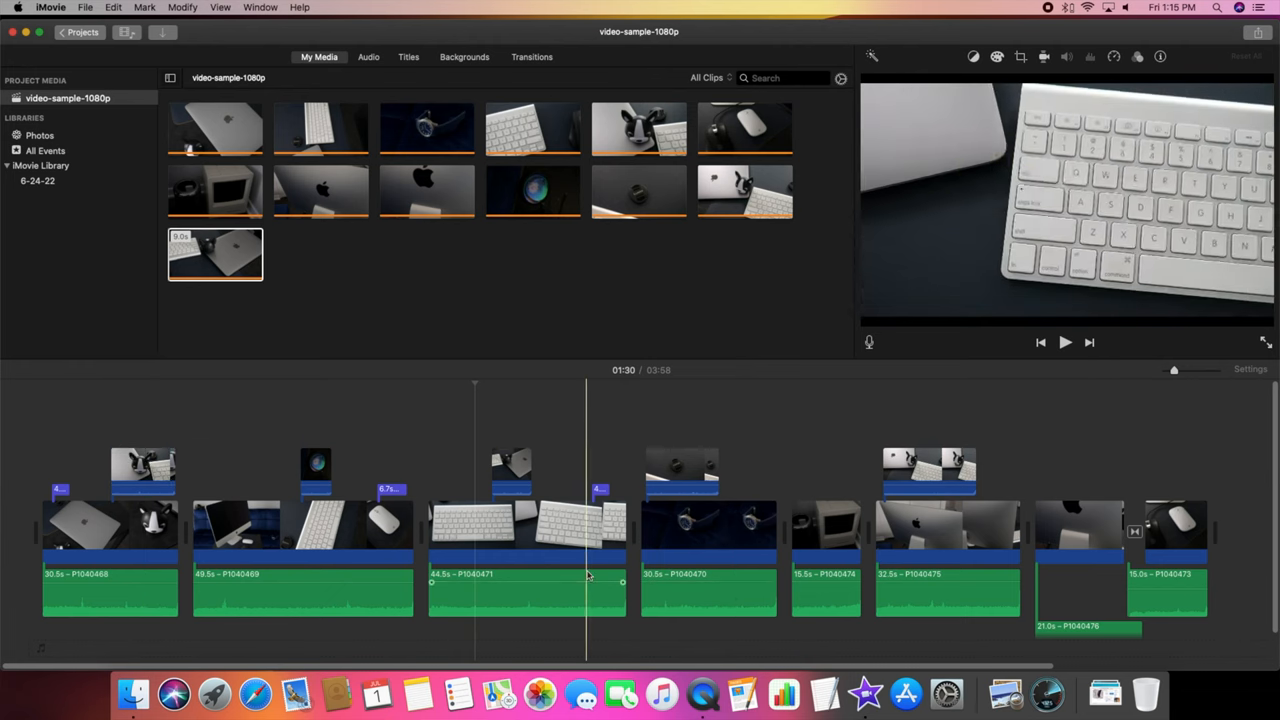
left_click(390, 530)
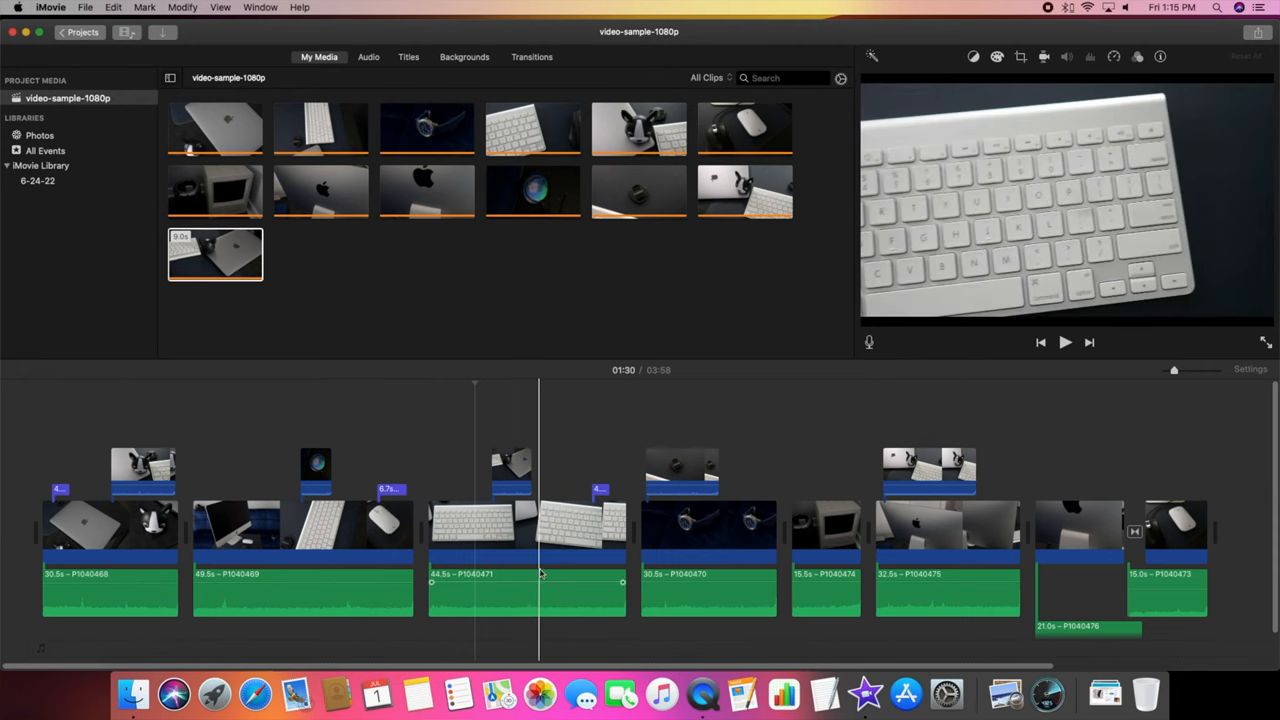
left_click(80, 32)
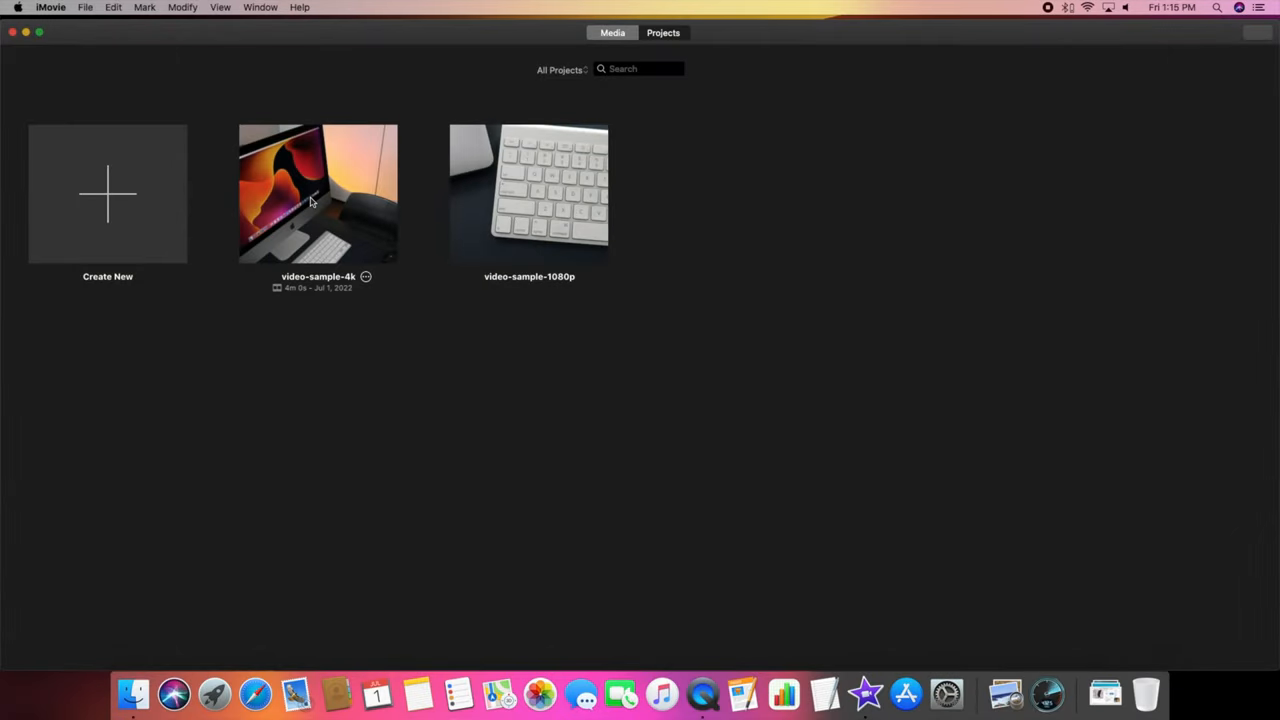
Open the video-sample-4k project, move the playhead in the timeline and play the 4K footage
double_click(318, 192)
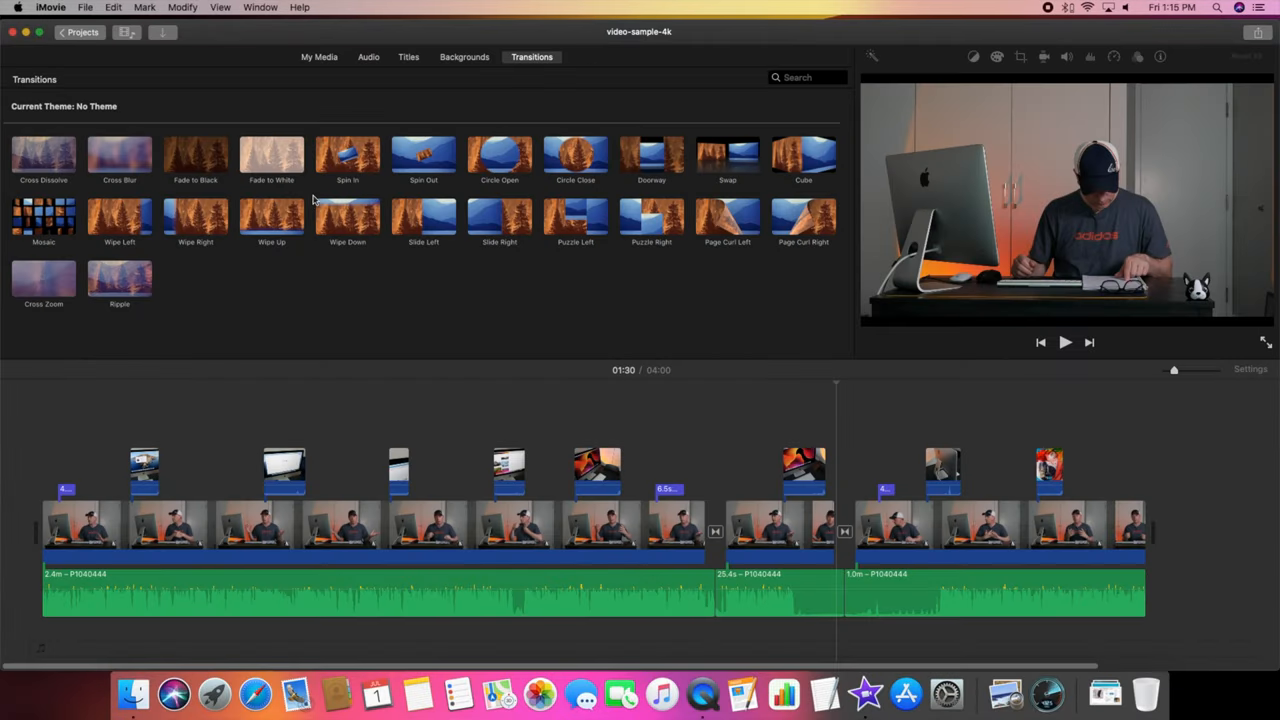
mouse_move(348, 160)
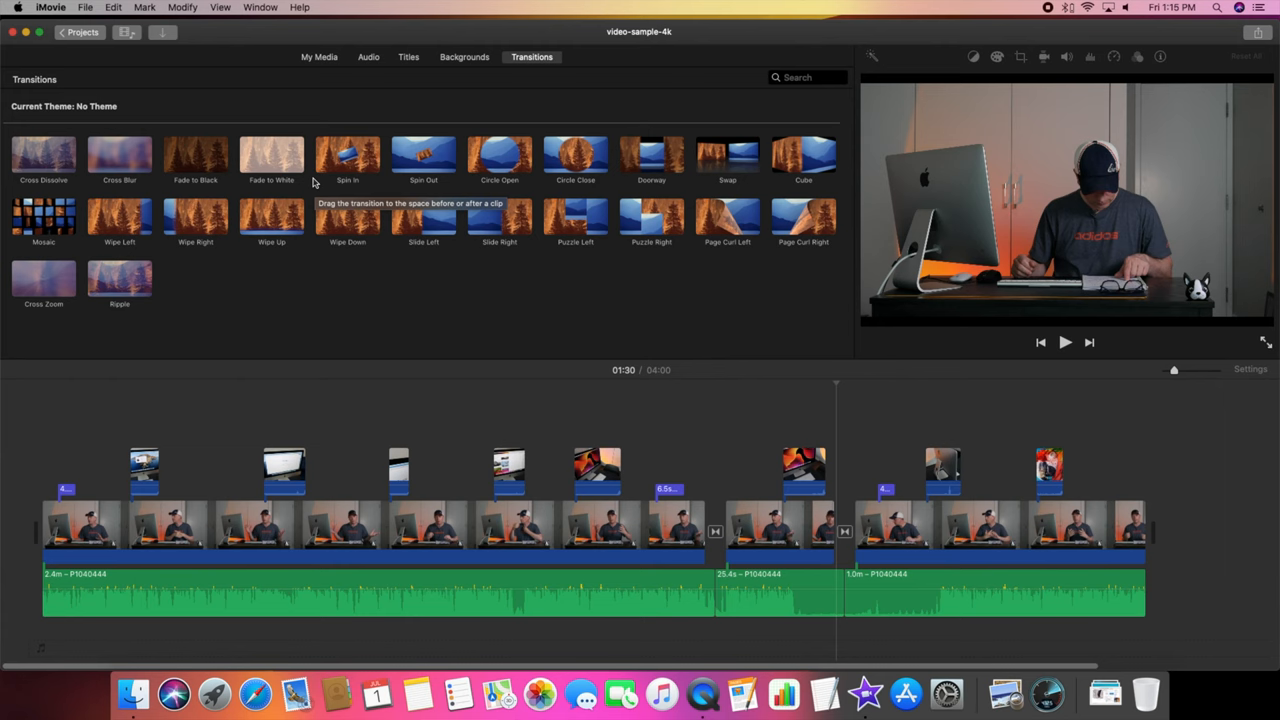
mouse_move(320, 198)
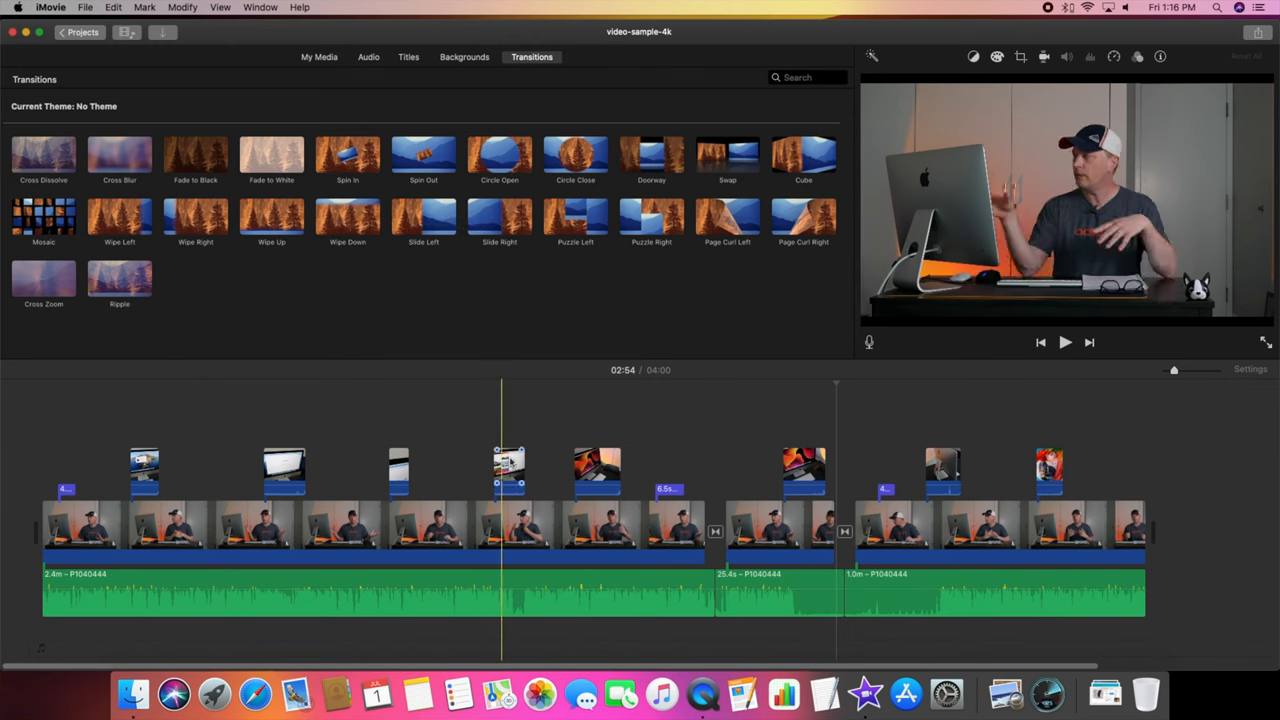
left_click(724, 500)
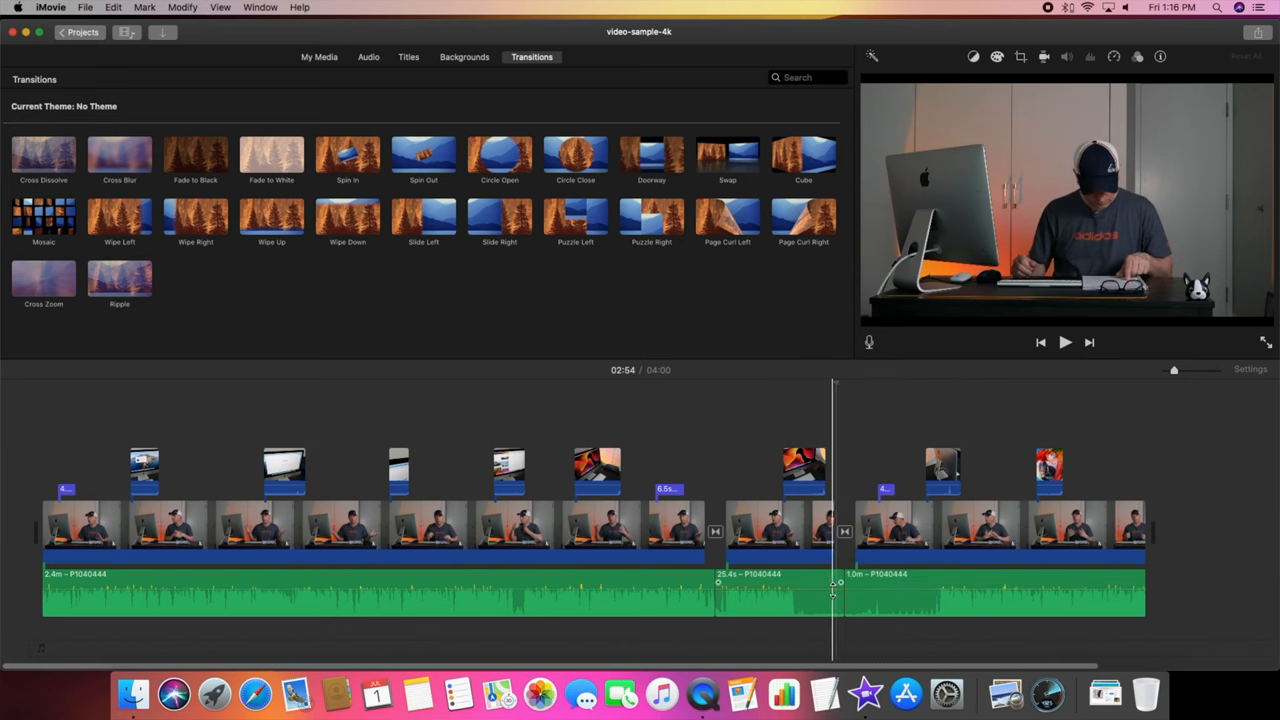
left_click(1064, 342)
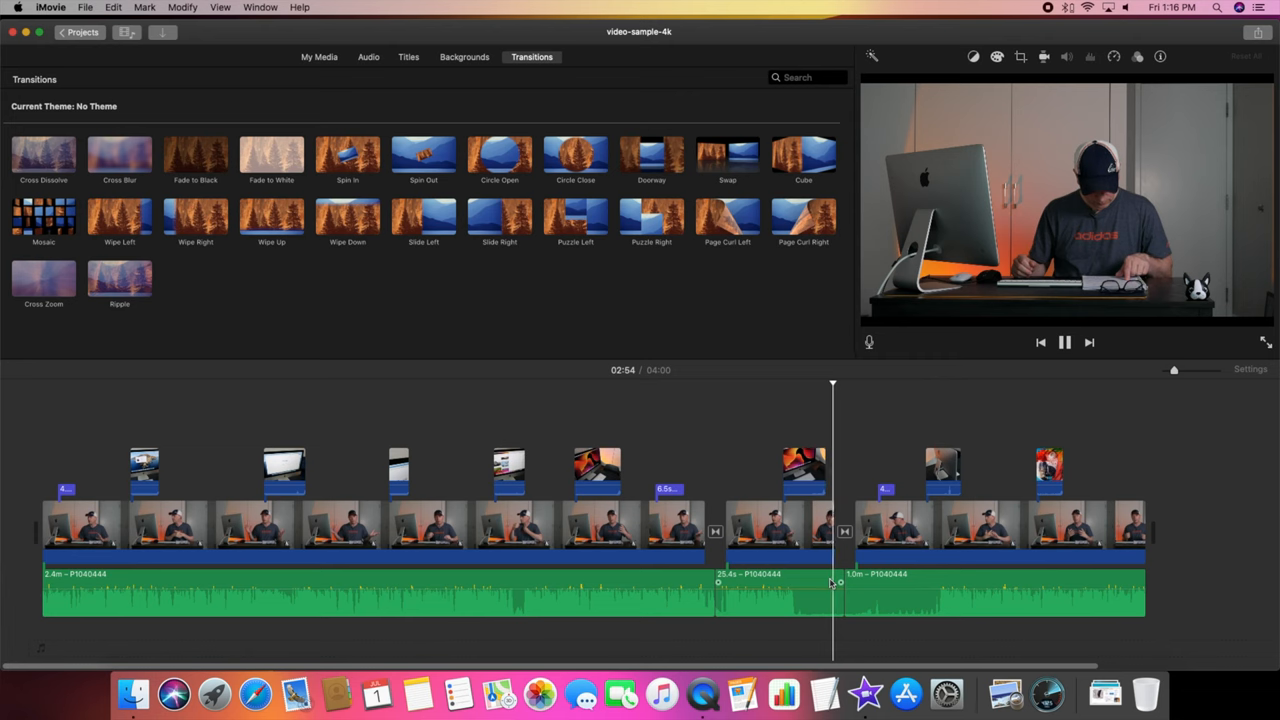